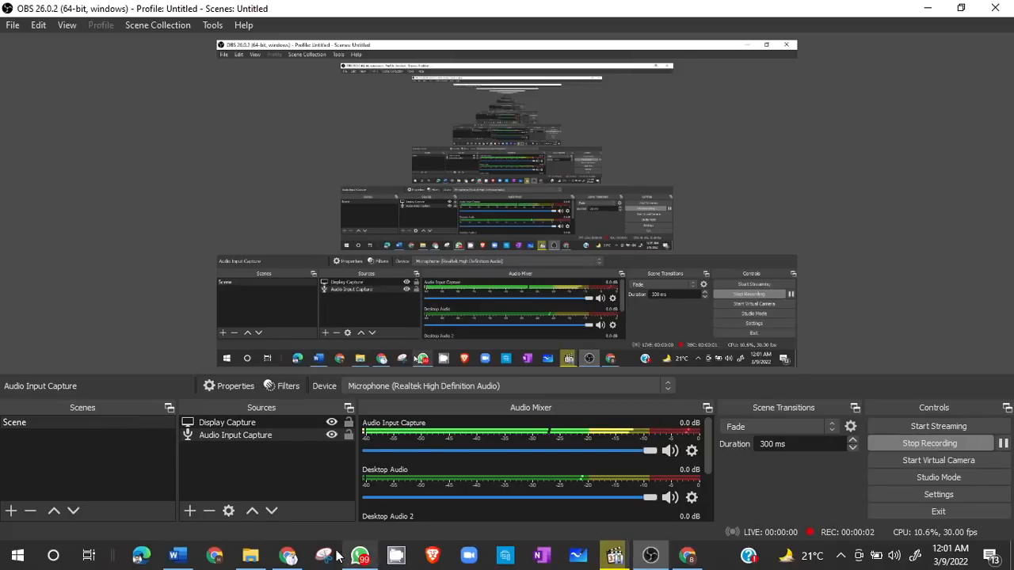
Step: Hide the OBS Studio recorder so the browser with turnitin.com is visible
{"action": "left_click", "coordinate": [288, 554]}
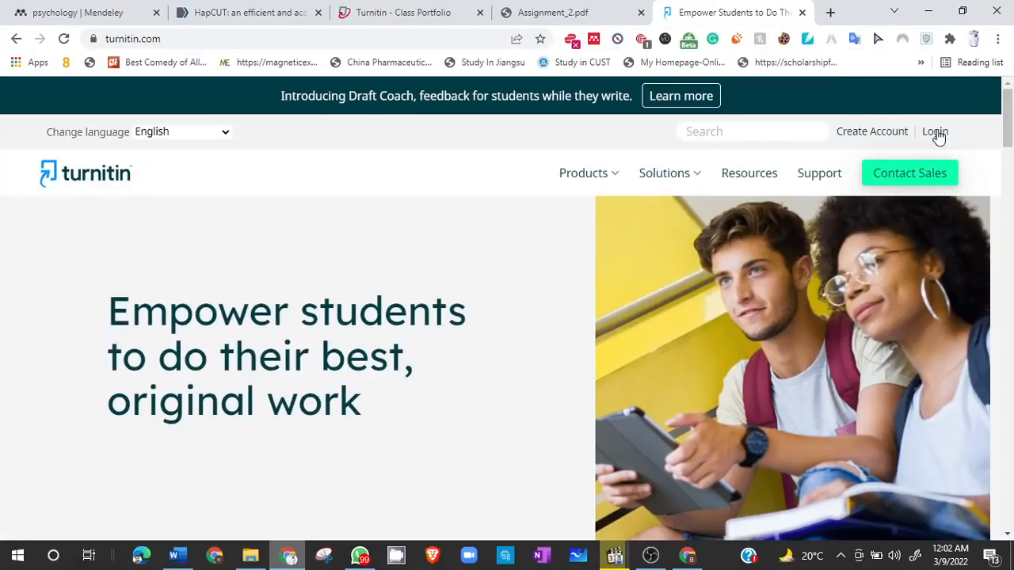
Step: Log in to the student account, reaching the homepage listing the MasterClass class
{"action": "left_click", "coordinate": [935, 132]}
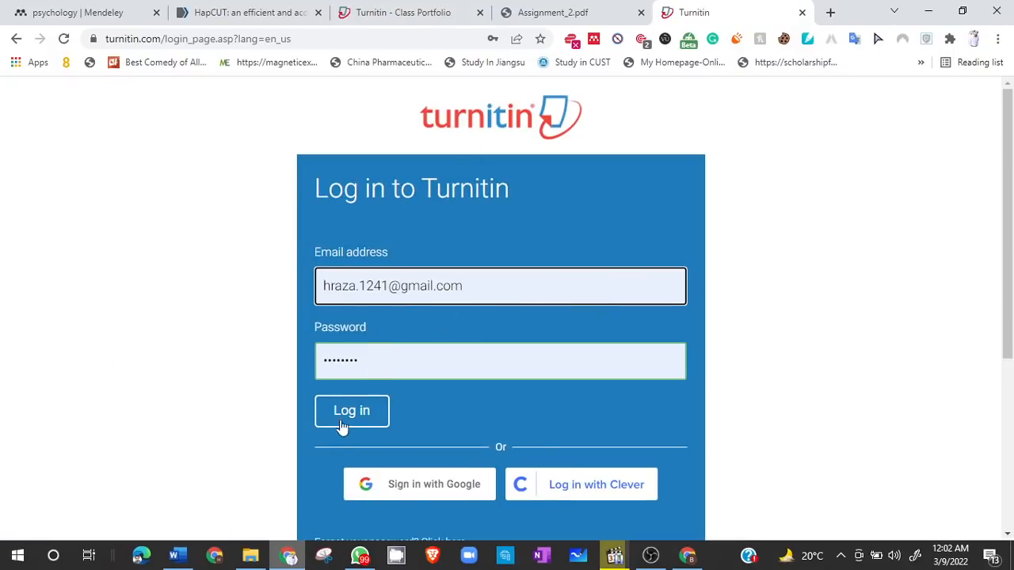
{"action": "left_click", "coordinate": [352, 410]}
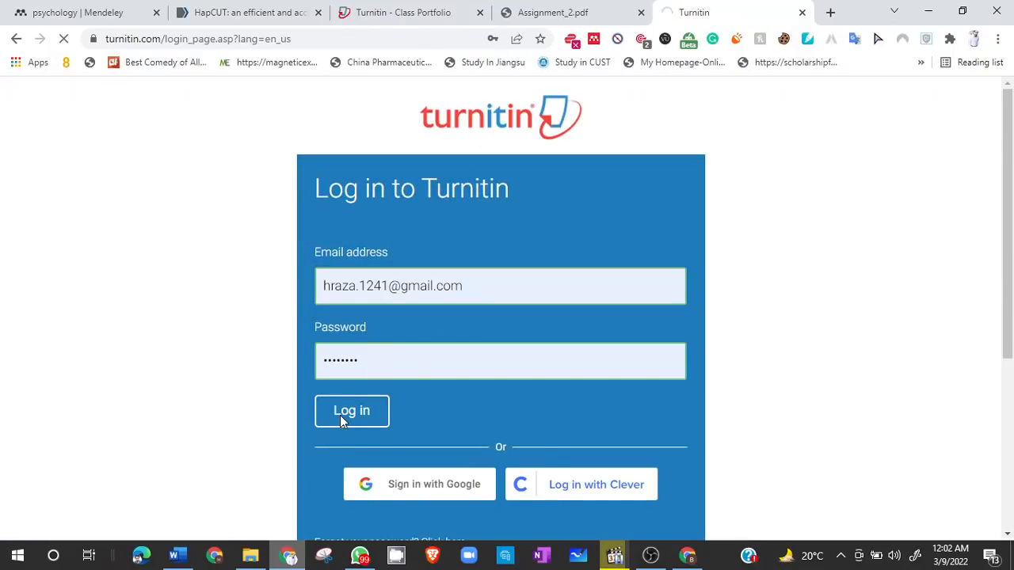
{"action": "left_click", "coordinate": [352, 411]}
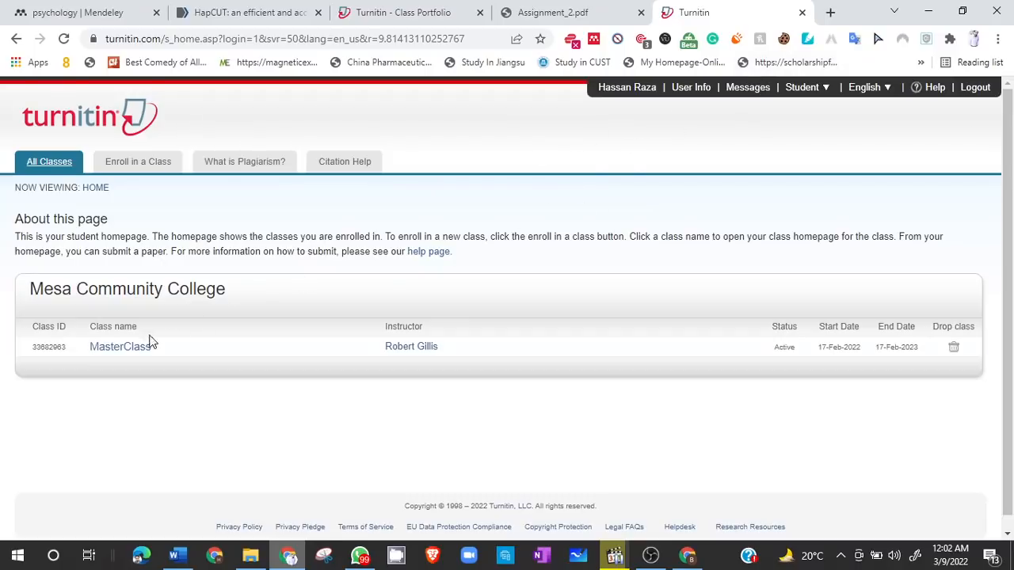
{"action": "mouse_move", "coordinate": [807, 87]}
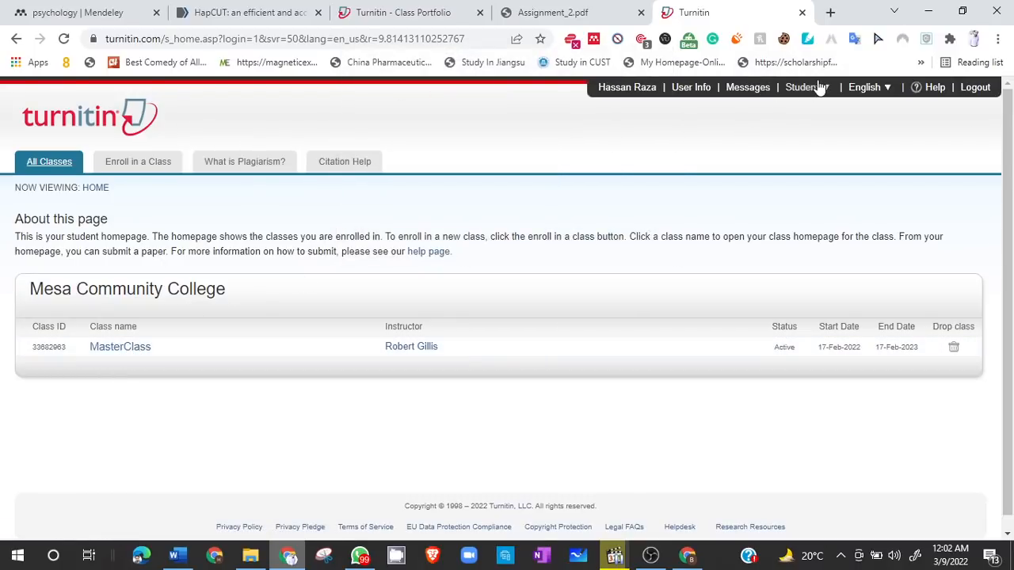
{"action": "mouse_move", "coordinate": [801, 87]}
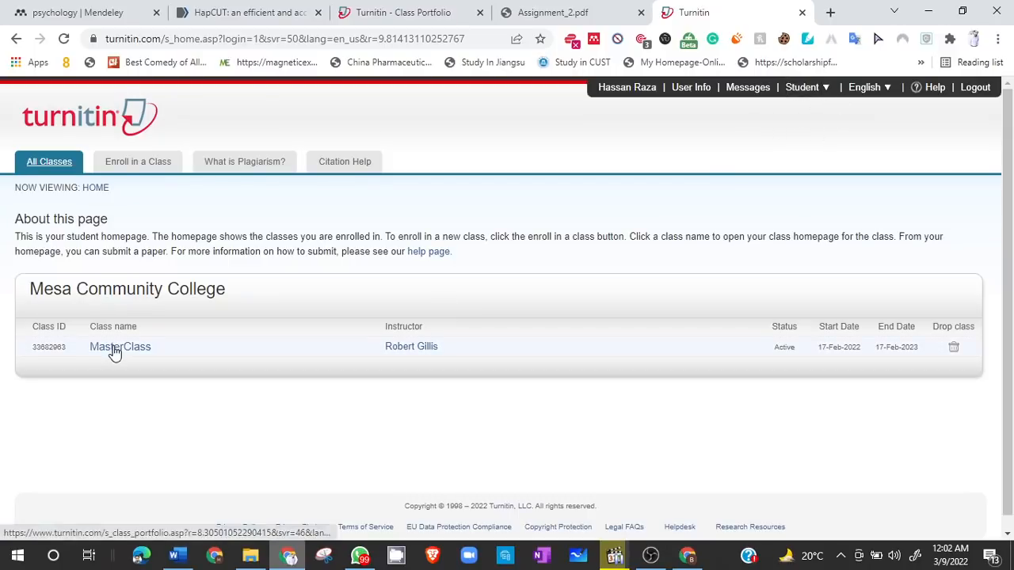
Step: Enter the MasterClass class and scroll its assignment inbox down to Assignment 05
{"action": "left_click", "coordinate": [120, 345]}
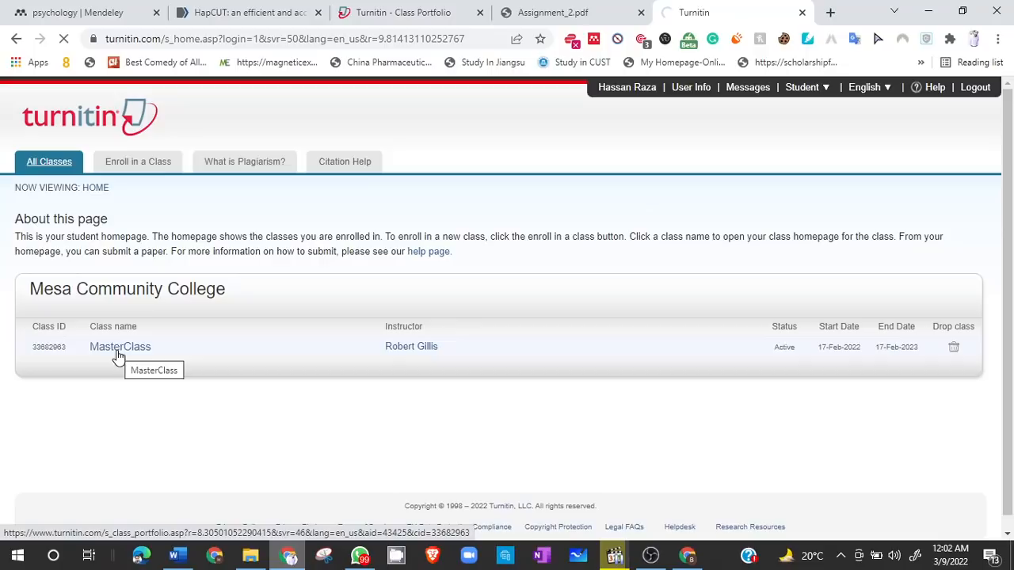
{"action": "left_click", "coordinate": [120, 345]}
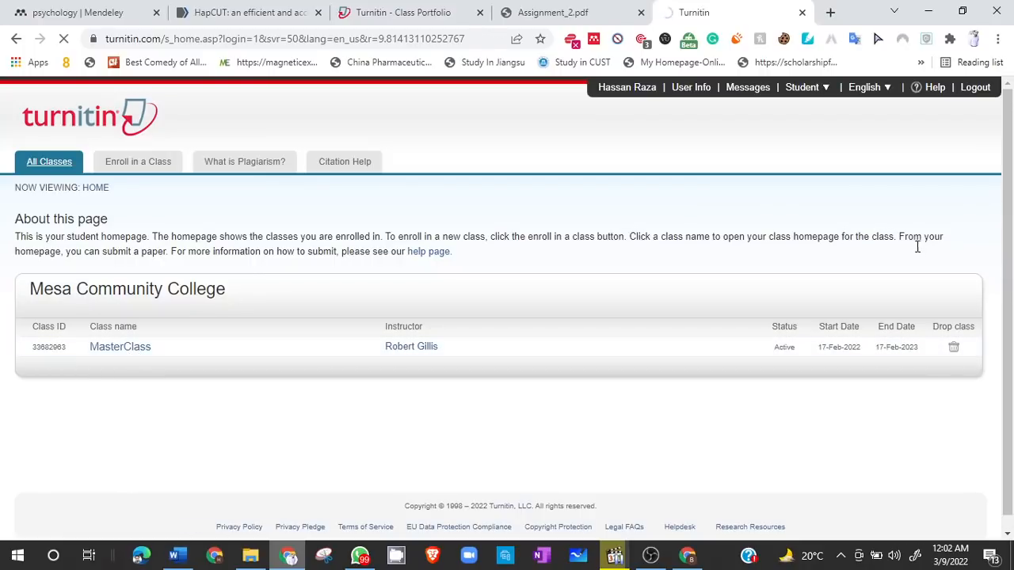
{"action": "left_click", "coordinate": [120, 345]}
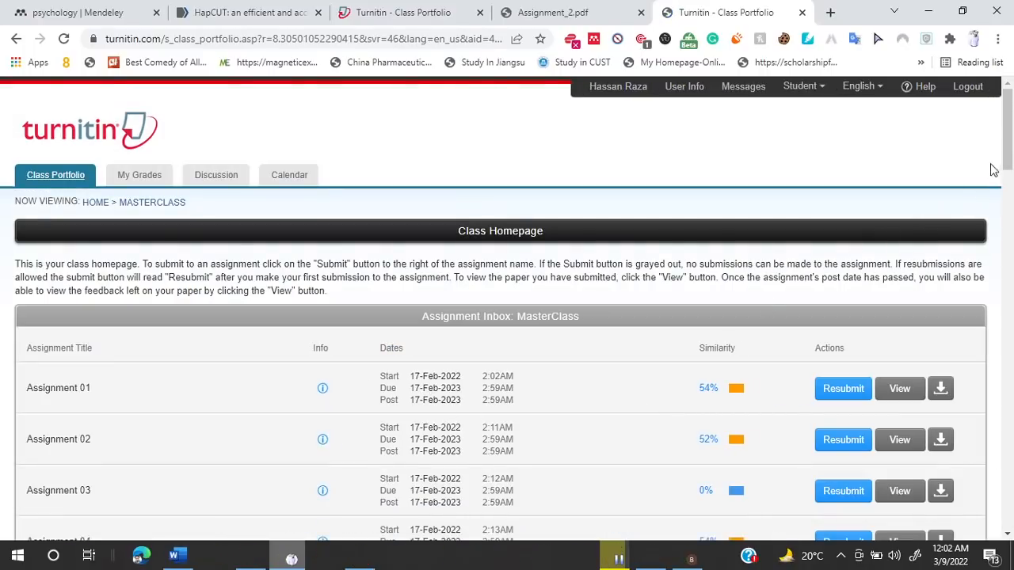
{"action": "scroll", "scroll_direction": "down", "scroll_amount": 3}
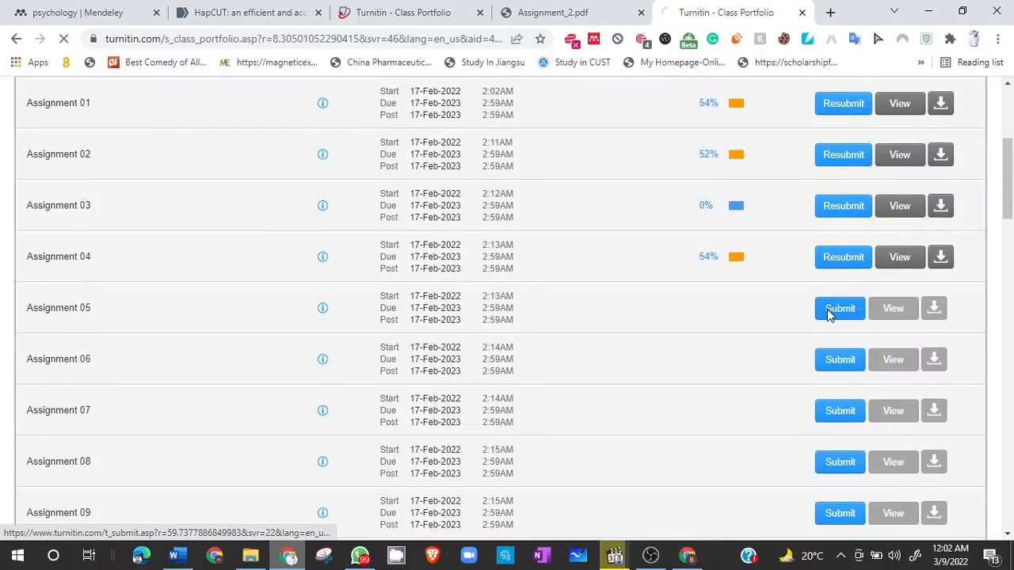
Step: Start a submission for Assignment 05 and title it testing_youtube
{"action": "left_click", "coordinate": [840, 308]}
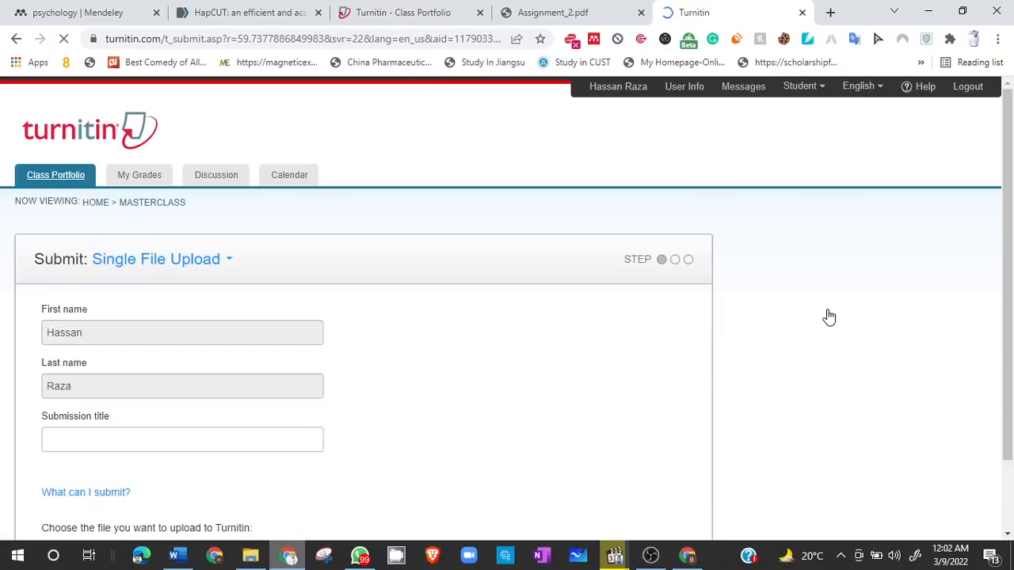
{"action": "left_click", "coordinate": [182, 440]}
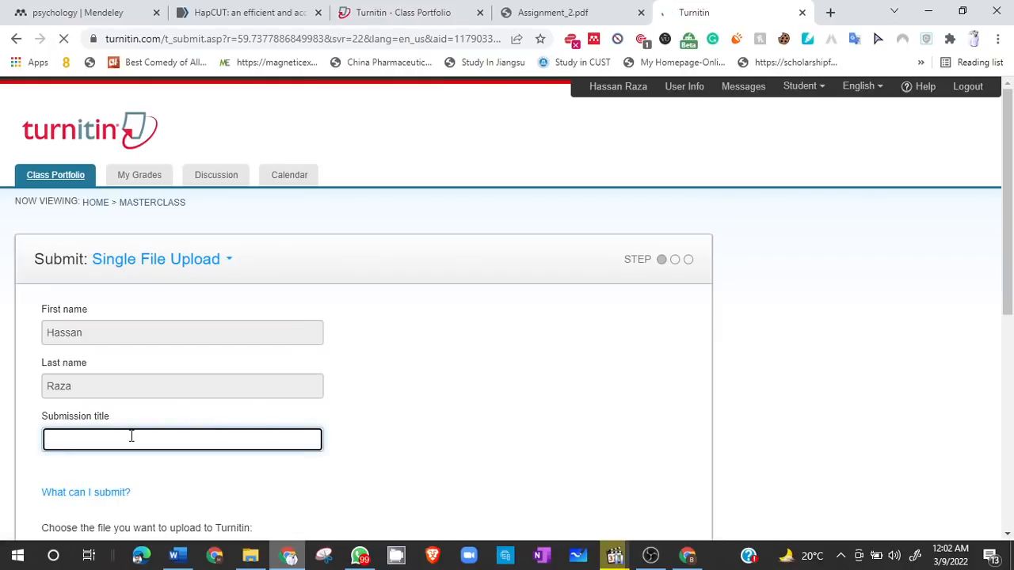
{"action": "type", "text": "testing_yo"}
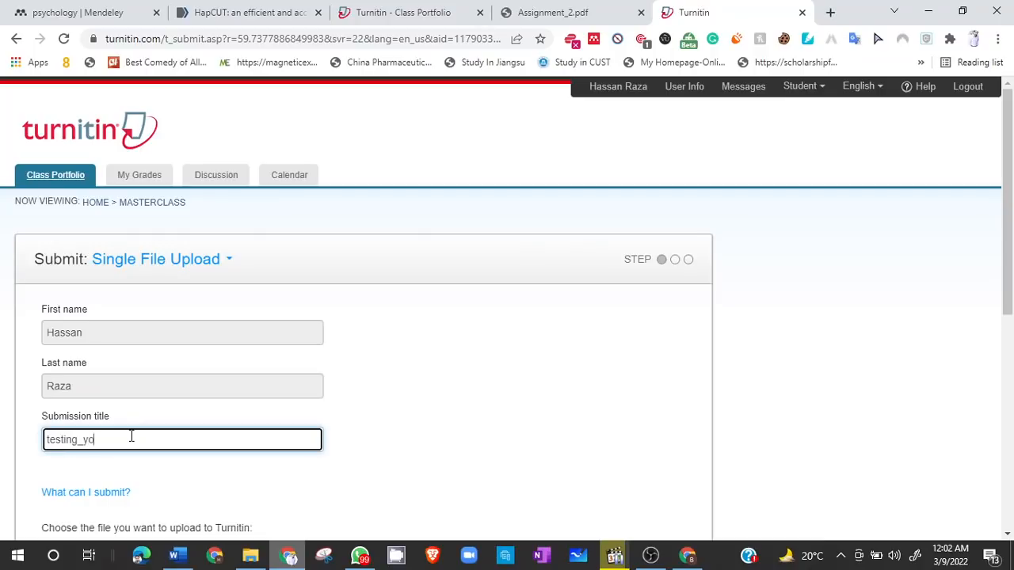
{"action": "type", "text": "utube"}
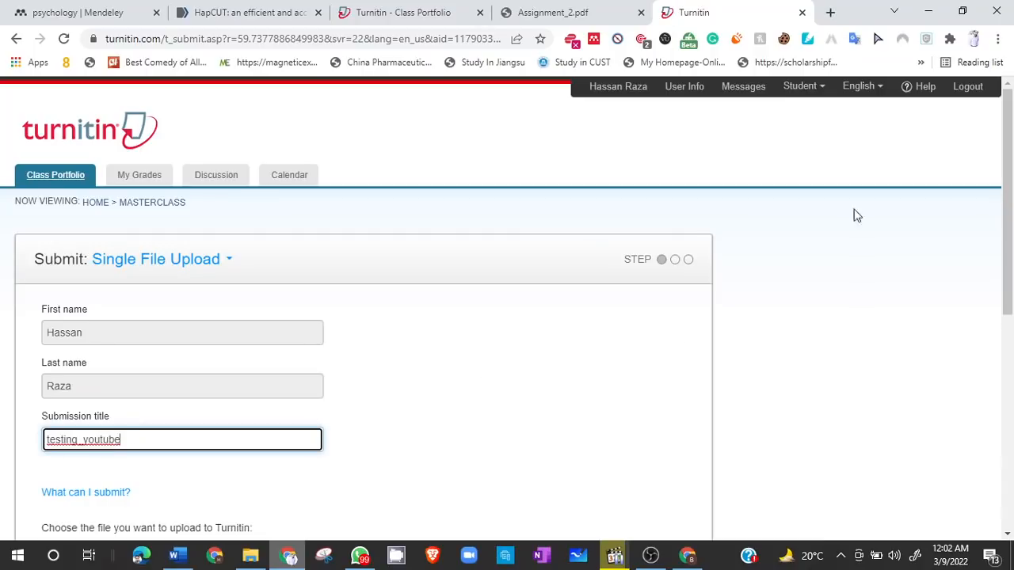
Step: Attach COGNITIVE PSYCHOLOGY.docx from this computer to the submission
{"action": "scroll", "scroll_direction": "down", "scroll_amount": 3}
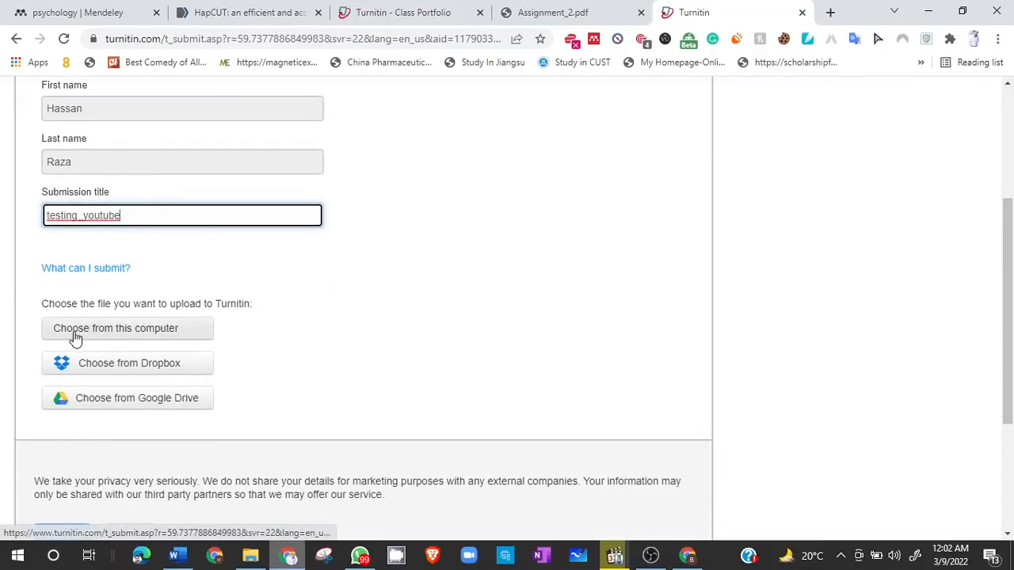
{"action": "left_click", "coordinate": [116, 328]}
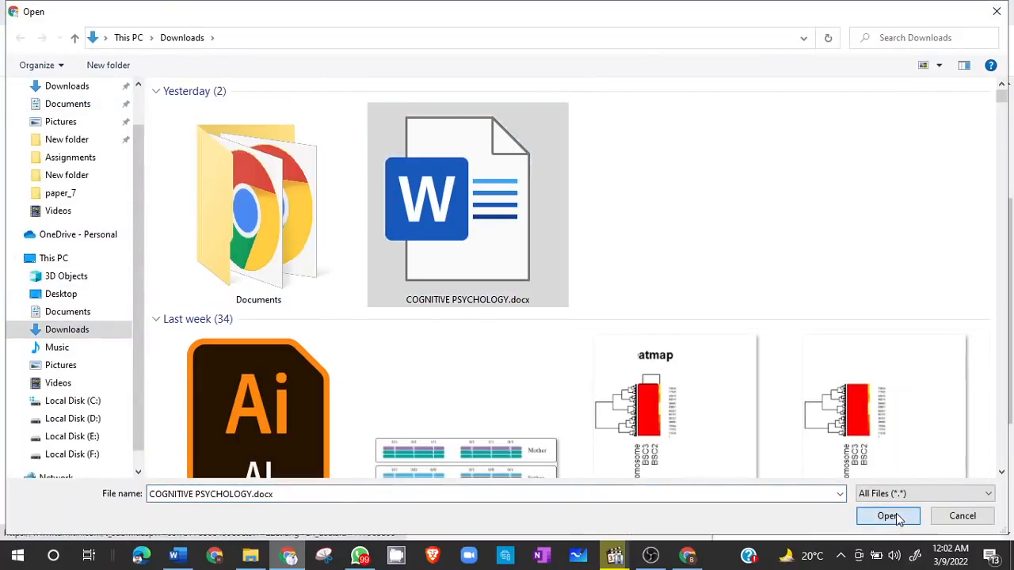
{"action": "left_click", "coordinate": [888, 516]}
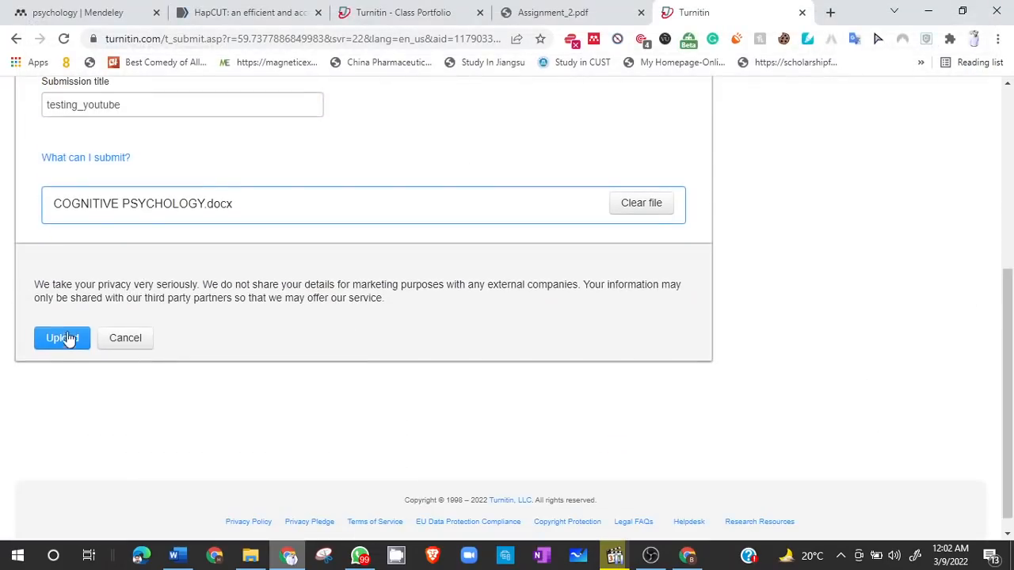
{"action": "left_click", "coordinate": [61, 337]}
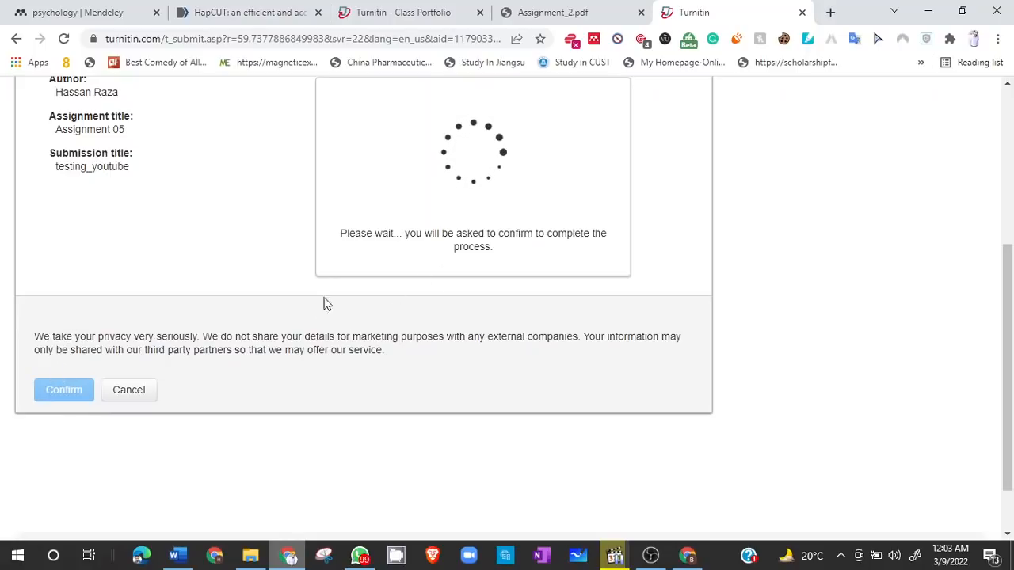
{"action": "mouse_move", "coordinate": [367, 296]}
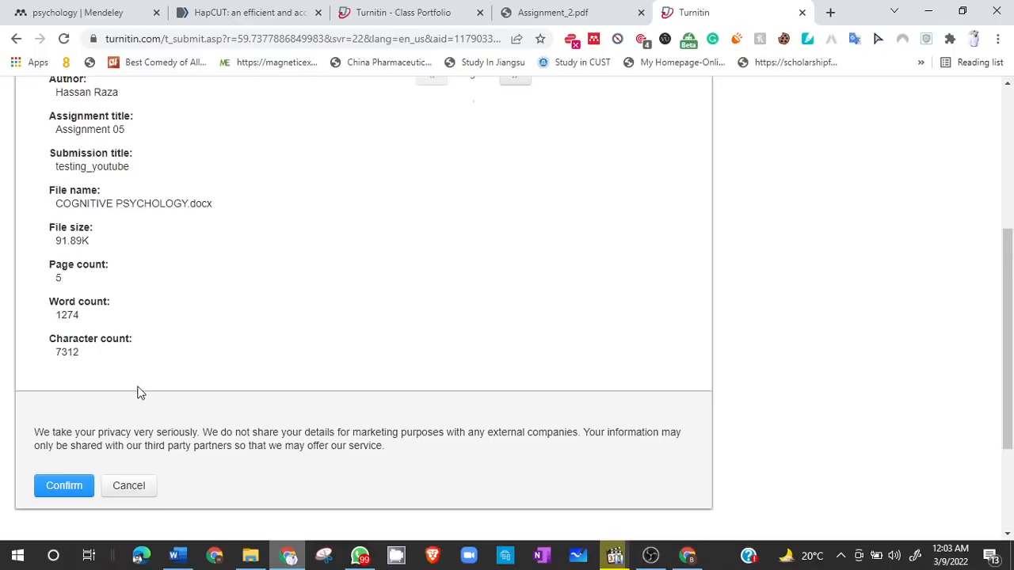
{"action": "left_click", "coordinate": [63, 485]}
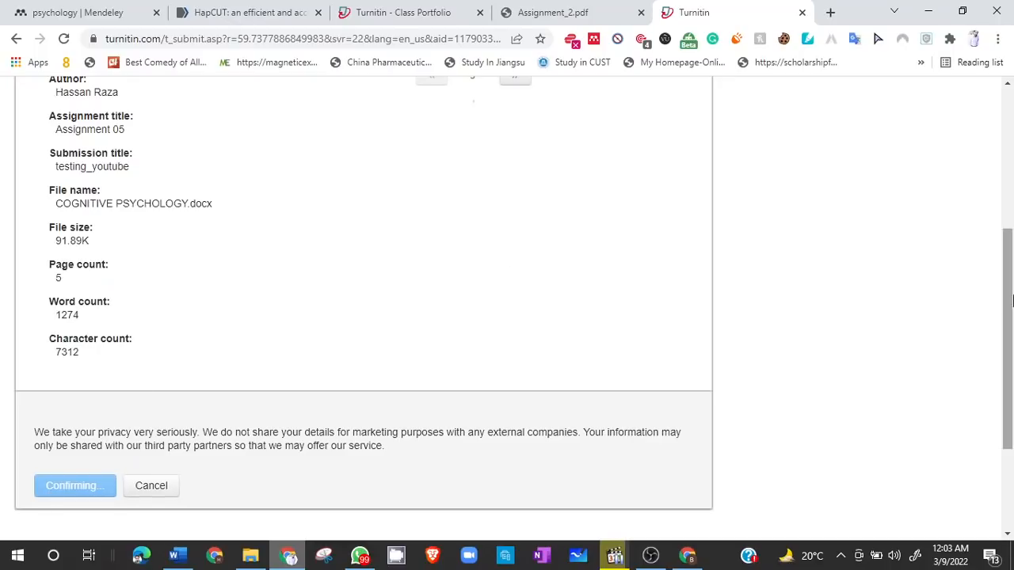
{"action": "left_click", "coordinate": [74, 485]}
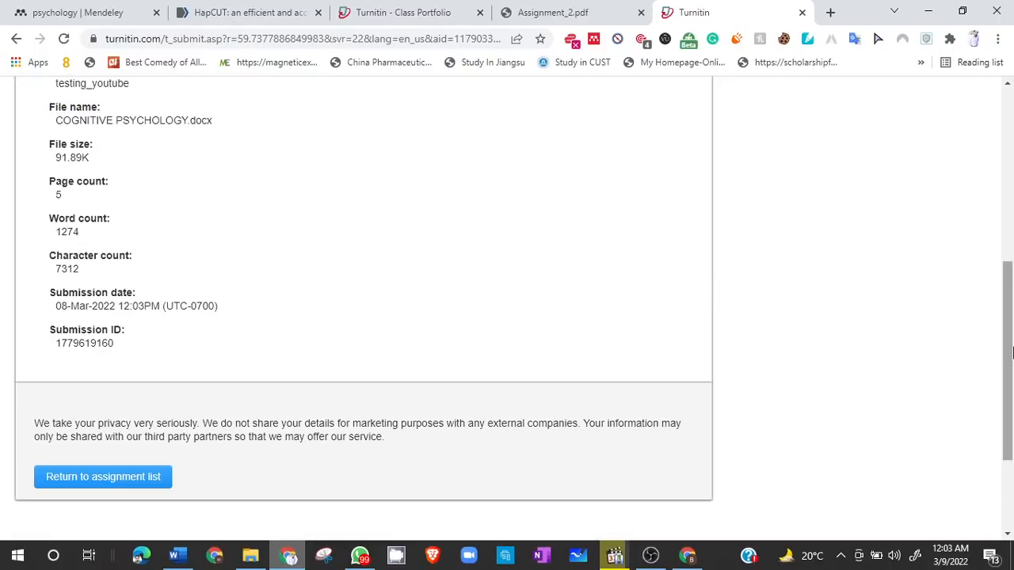
{"action": "scroll", "scroll_direction": "down", "scroll_amount": 3}
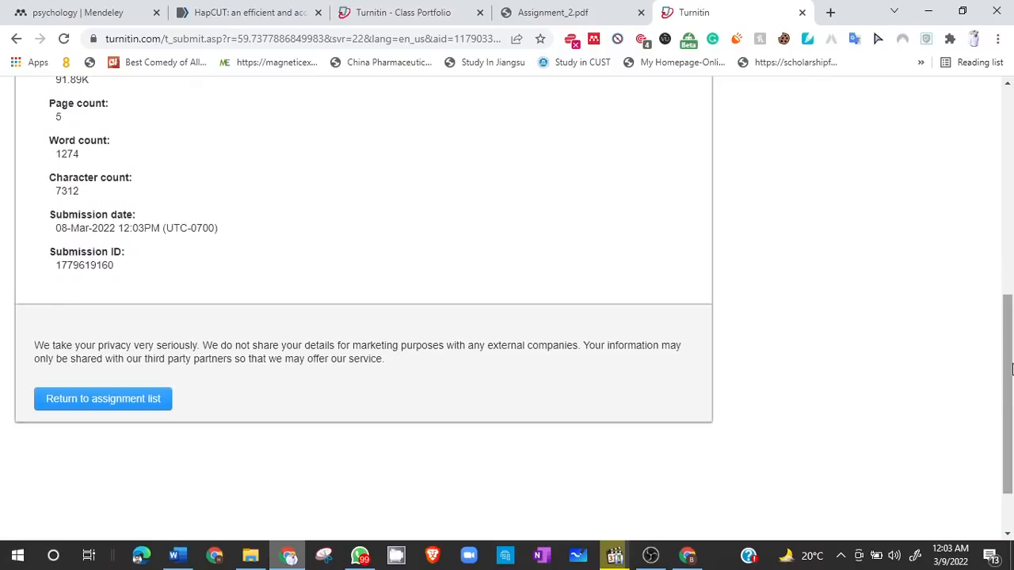
{"action": "left_click", "coordinate": [103, 399]}
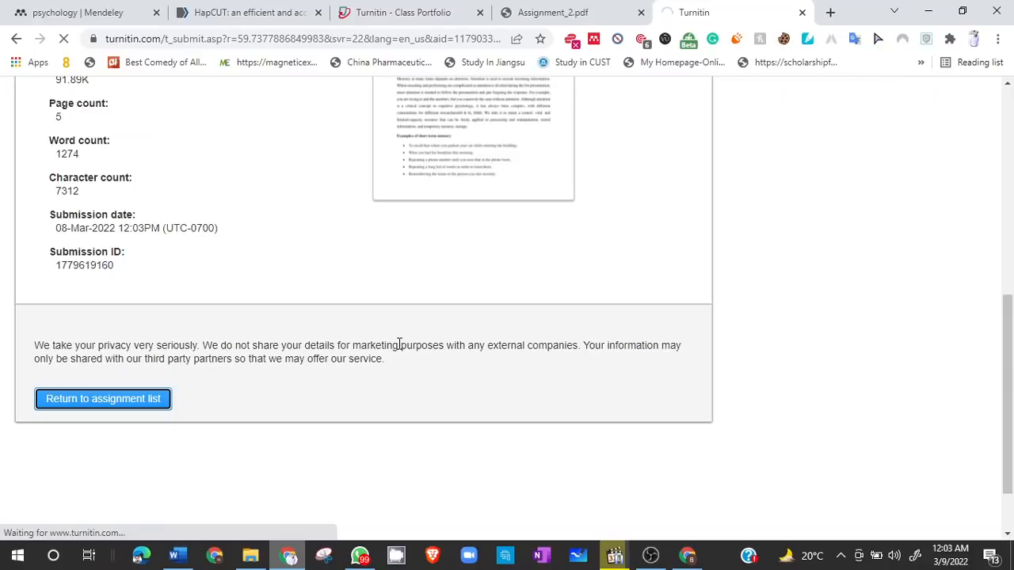
{"action": "mouse_move", "coordinate": [887, 374]}
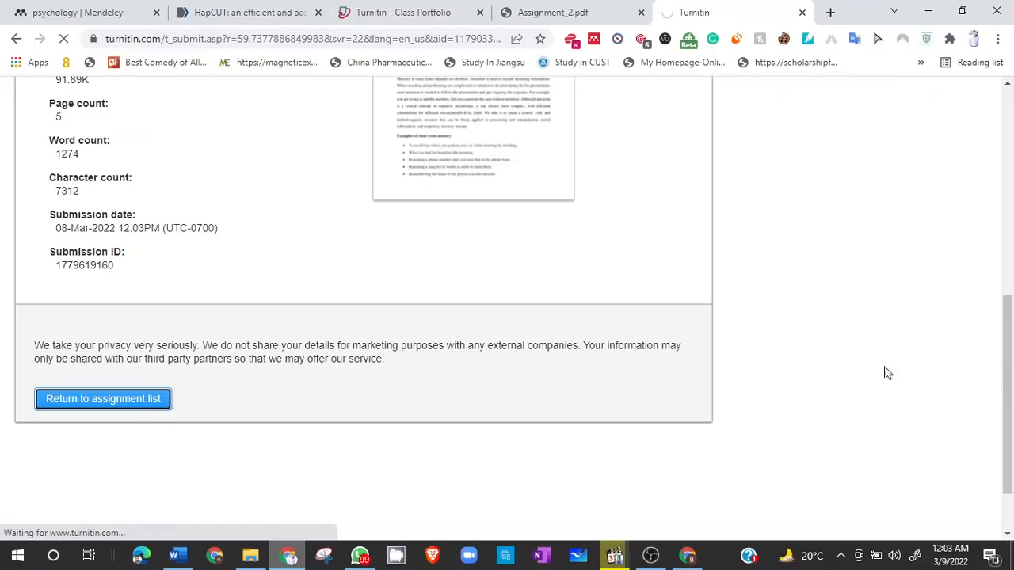
Step: Check Assignment 05's row in the inbox, whose Similarity column still shows Processing
{"action": "left_click", "coordinate": [103, 399]}
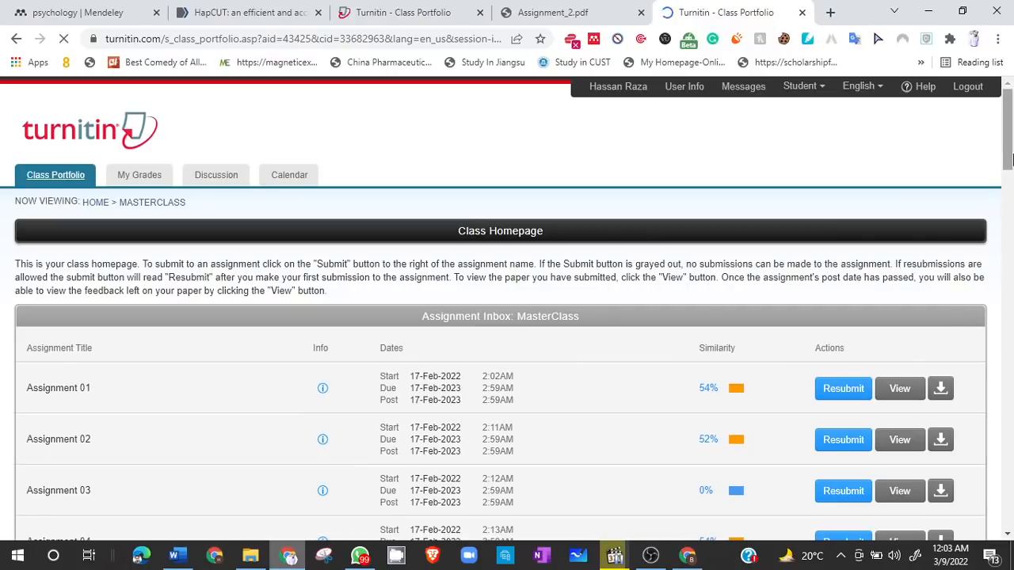
{"action": "scroll", "scroll_direction": "down", "scroll_amount": 3}
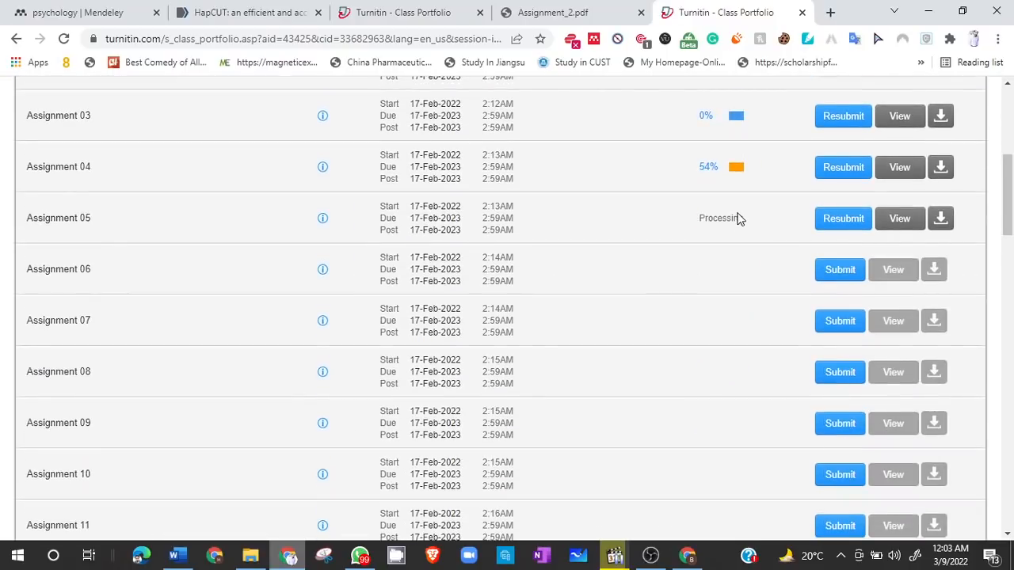
{"action": "triple_click", "coordinate": [59, 219]}
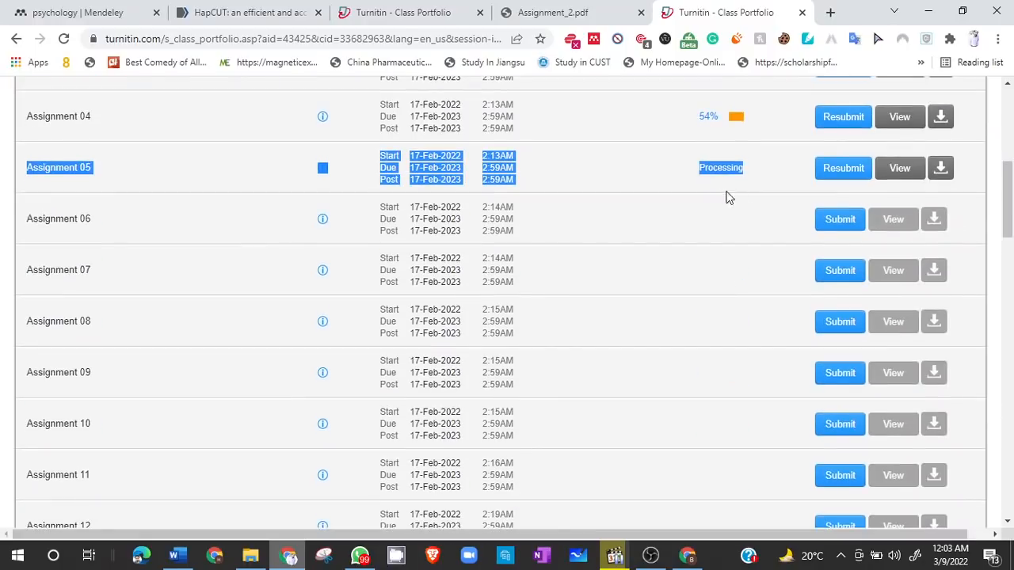
{"action": "scroll", "scroll_direction": "down", "scroll_amount": 3}
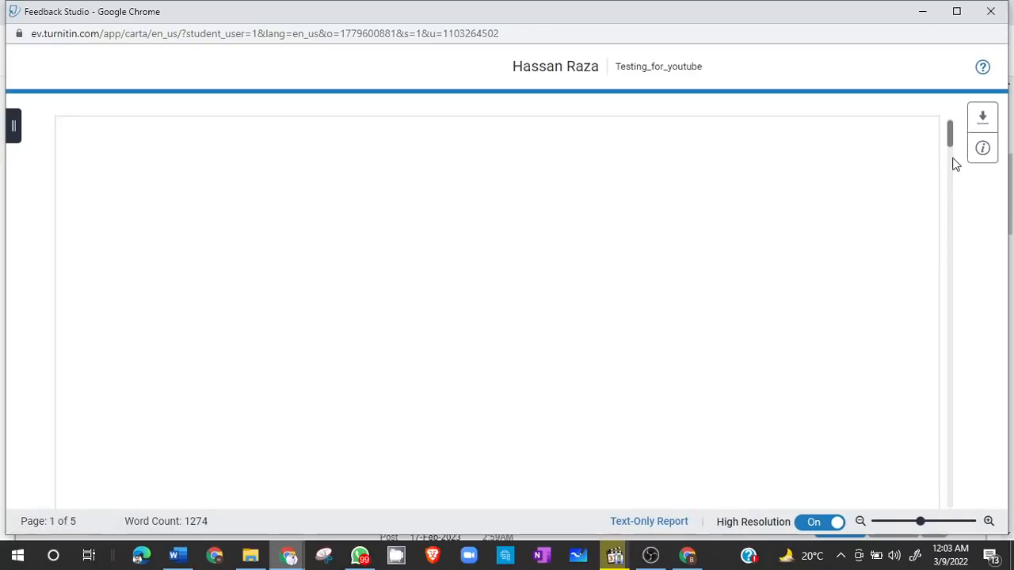
Step: Request a download of the current view of the similarity report
{"action": "left_click", "coordinate": [982, 117]}
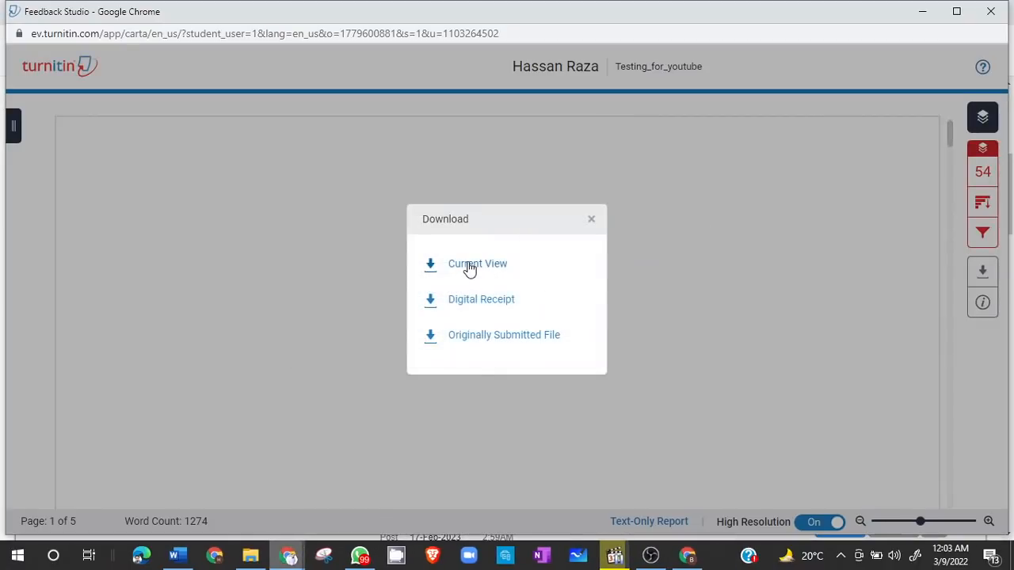
{"action": "left_click", "coordinate": [477, 263]}
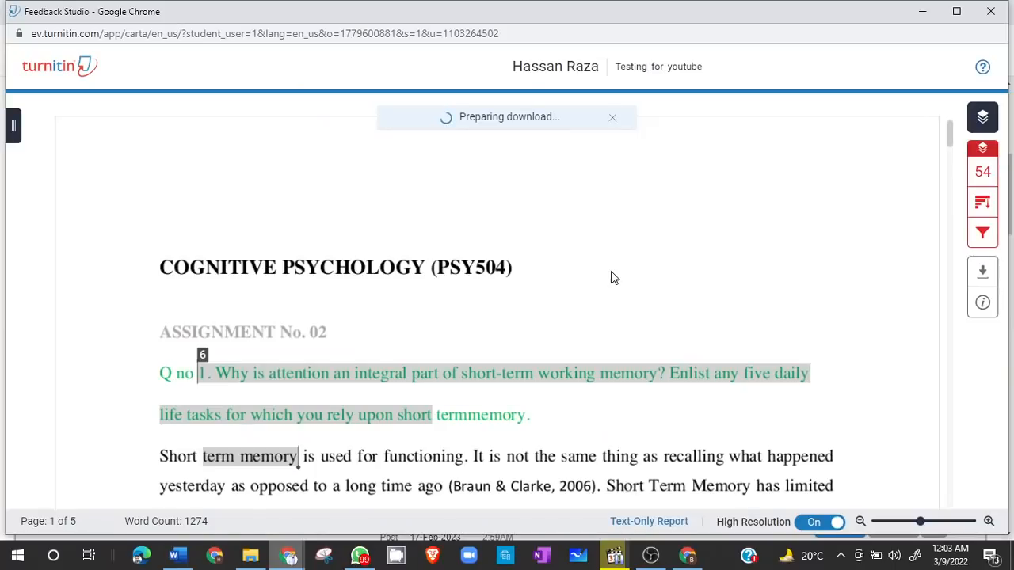
{"action": "mouse_move", "coordinate": [840, 214]}
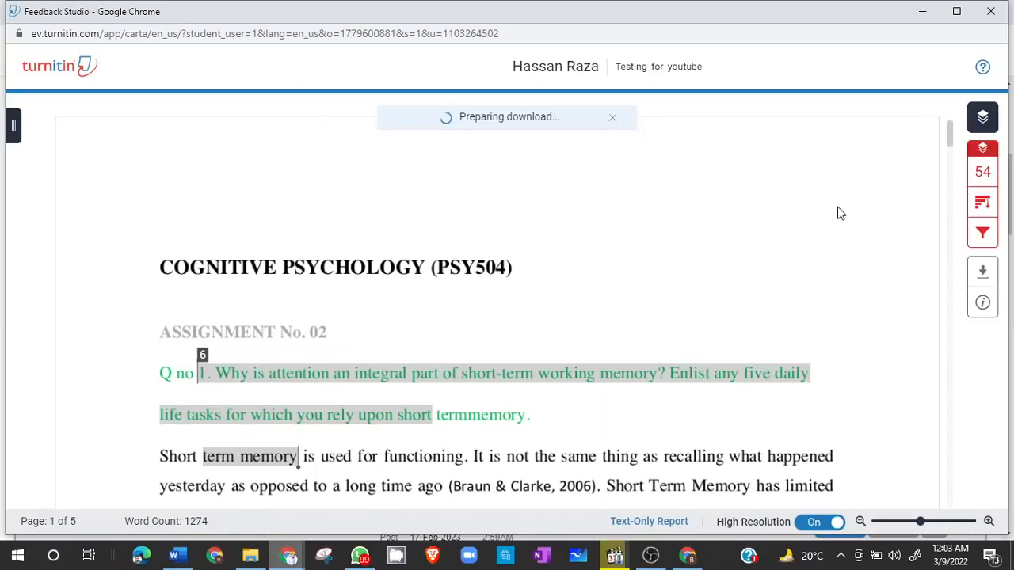
{"action": "scroll", "scroll_direction": "down", "scroll_amount": 3}
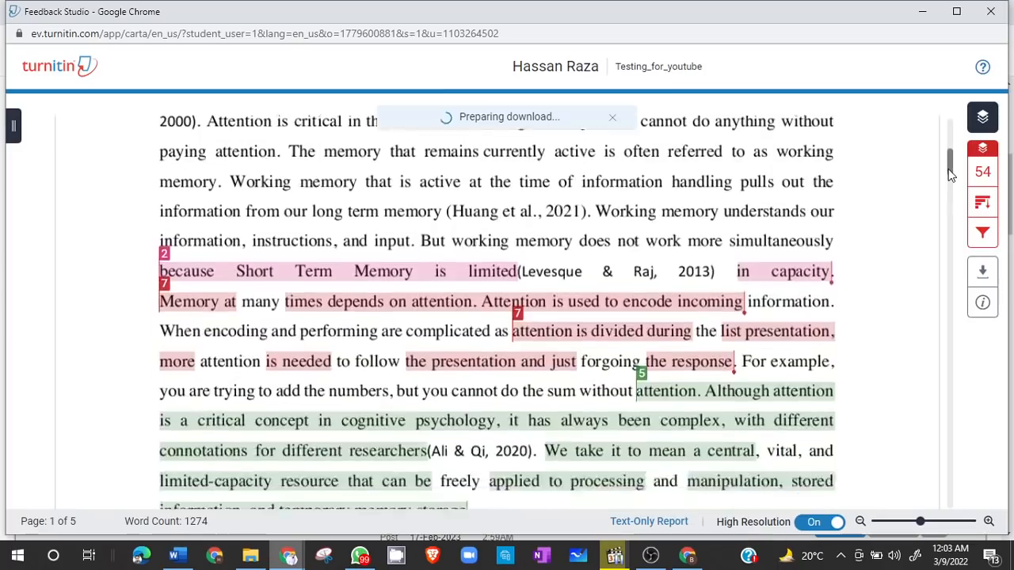
{"action": "scroll", "scroll_direction": "down", "scroll_amount": 3}
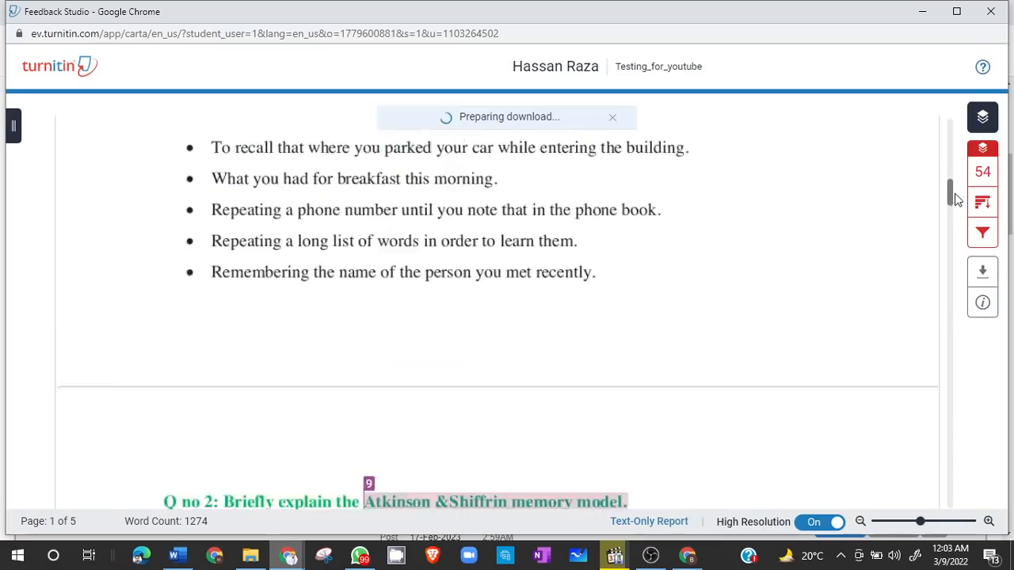
{"action": "scroll", "scroll_direction": "down", "scroll_amount": 3}
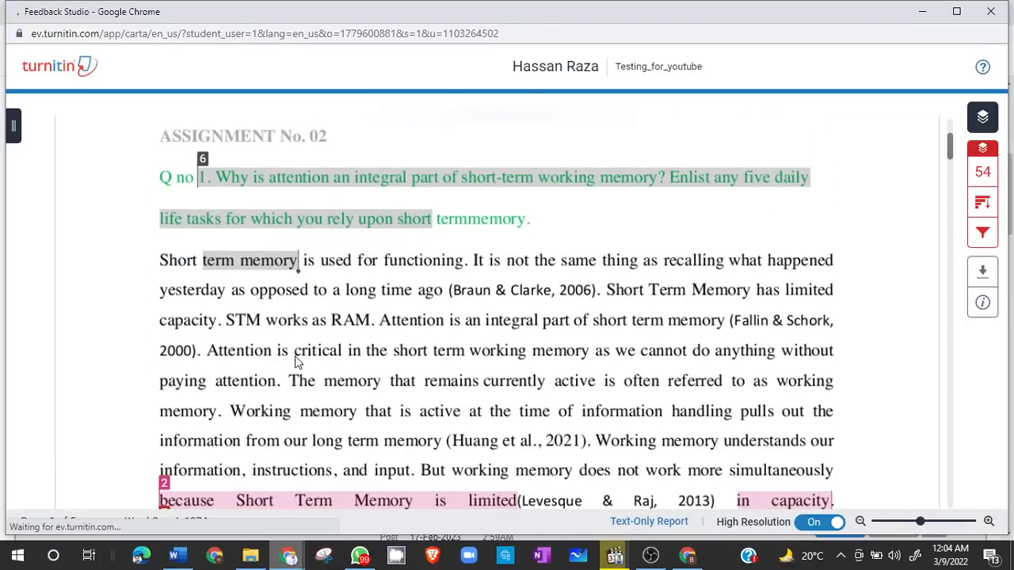
Step: Save the report as Testing_for_youtube.pdf in Downloads Documents and open it
{"action": "left_click", "coordinate": [983, 271]}
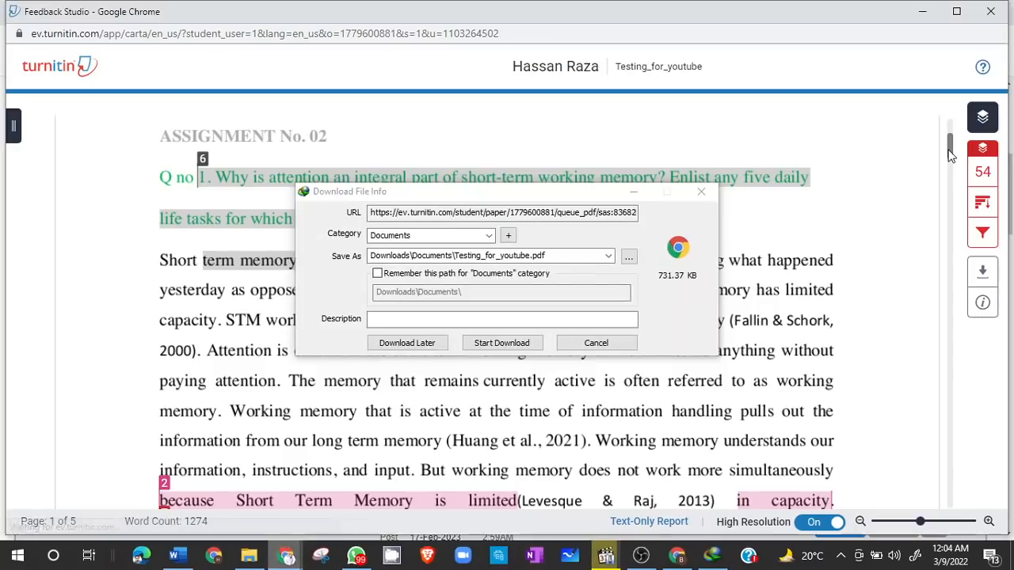
{"action": "left_click", "coordinate": [501, 342]}
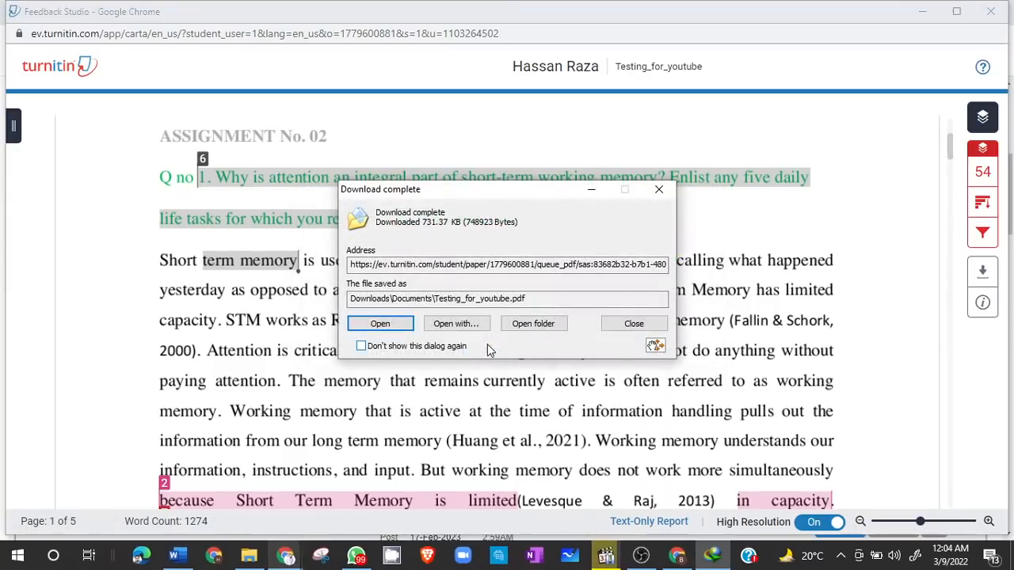
{"action": "left_click", "coordinate": [381, 323]}
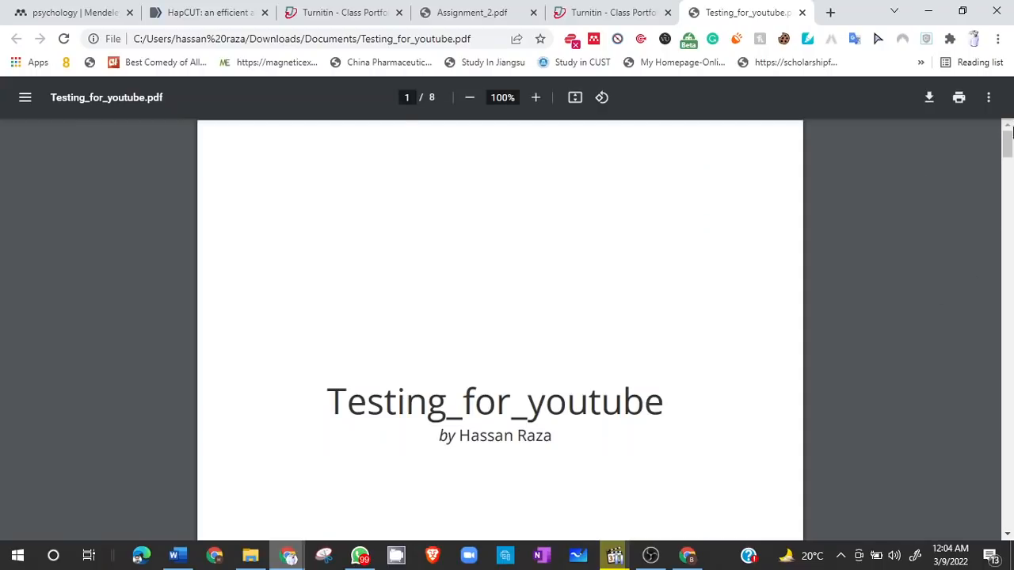
Step: Scroll to the originality summary showing 54% similarity and highlight the American Intercontinental University source
{"action": "scroll", "scroll_direction": "down", "scroll_amount": 3}
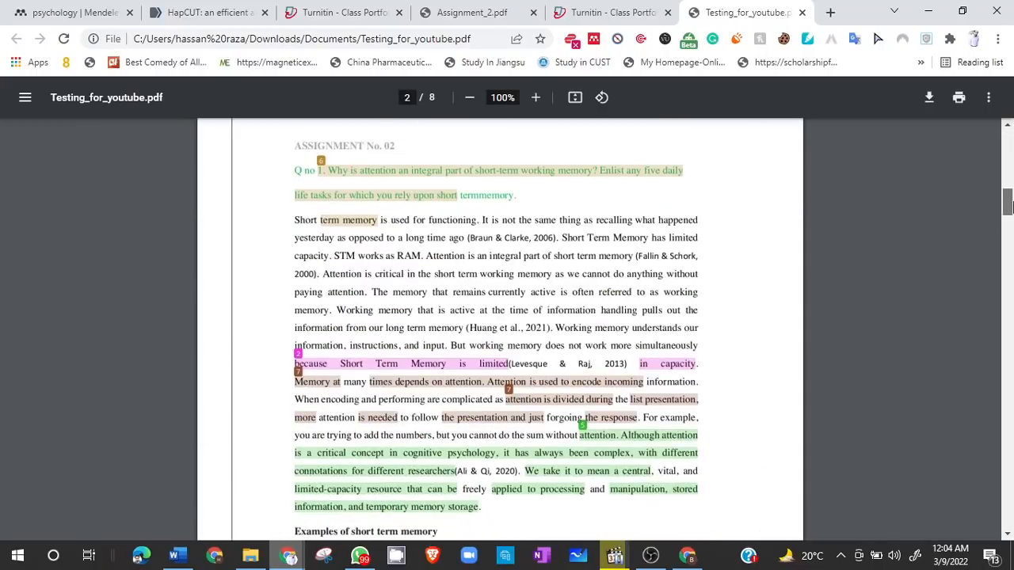
{"action": "scroll", "scroll_direction": "down", "scroll_amount": 3}
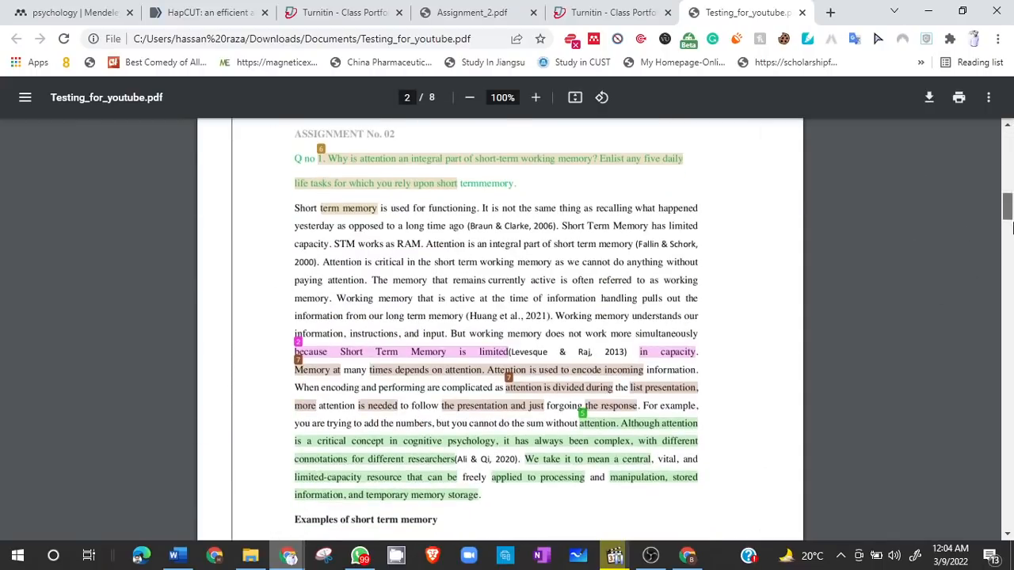
{"action": "scroll", "scroll_direction": "down", "scroll_amount": 3}
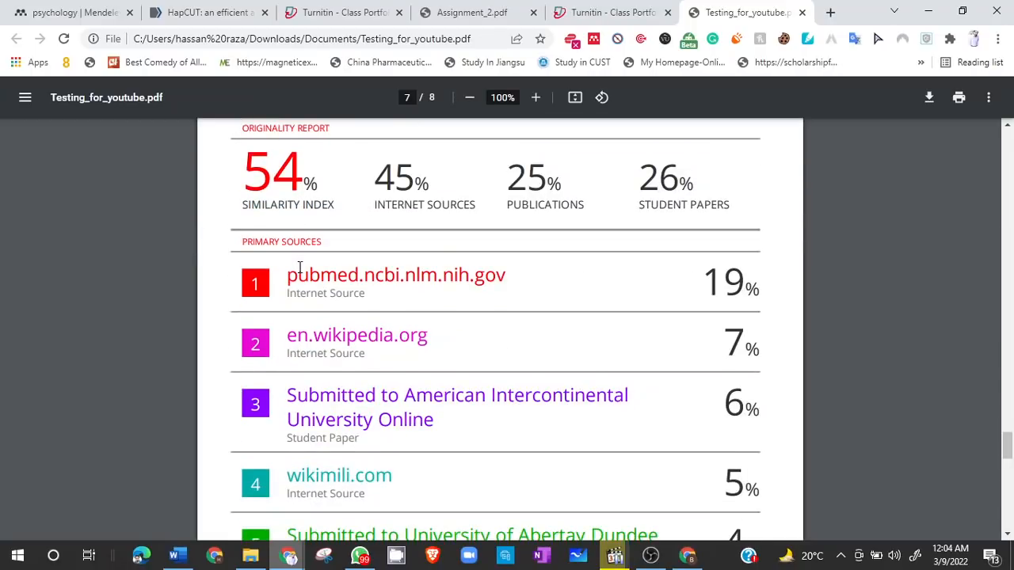
{"action": "double_click", "coordinate": [356, 336]}
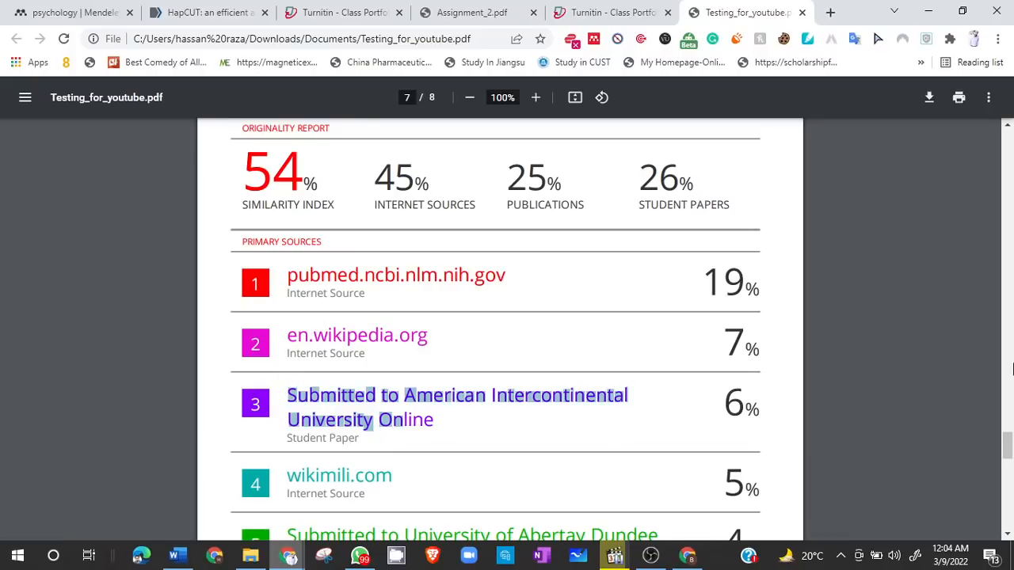
{"action": "scroll", "scroll_direction": "down", "scroll_amount": 3}
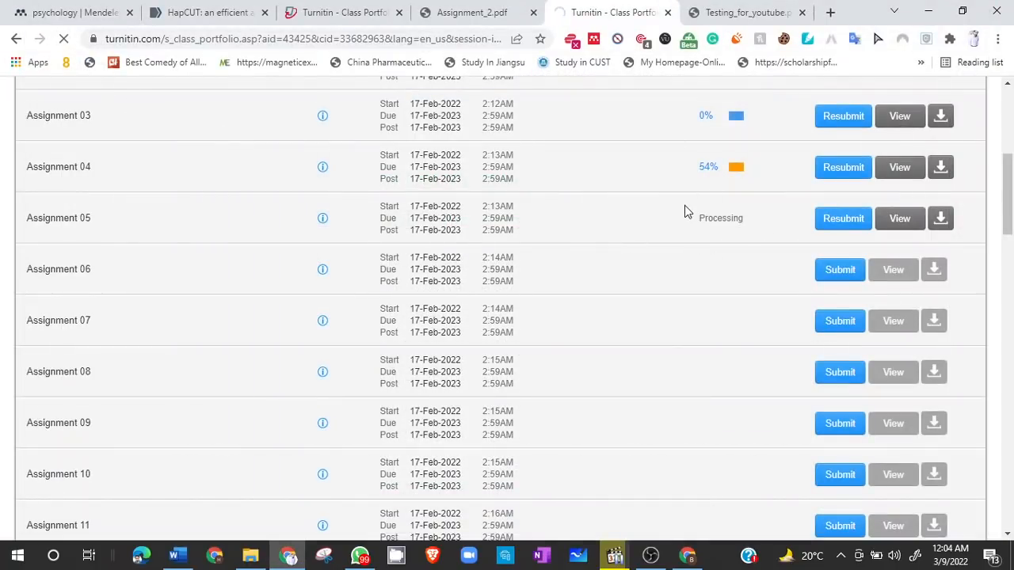
{"action": "mouse_move", "coordinate": [710, 228]}
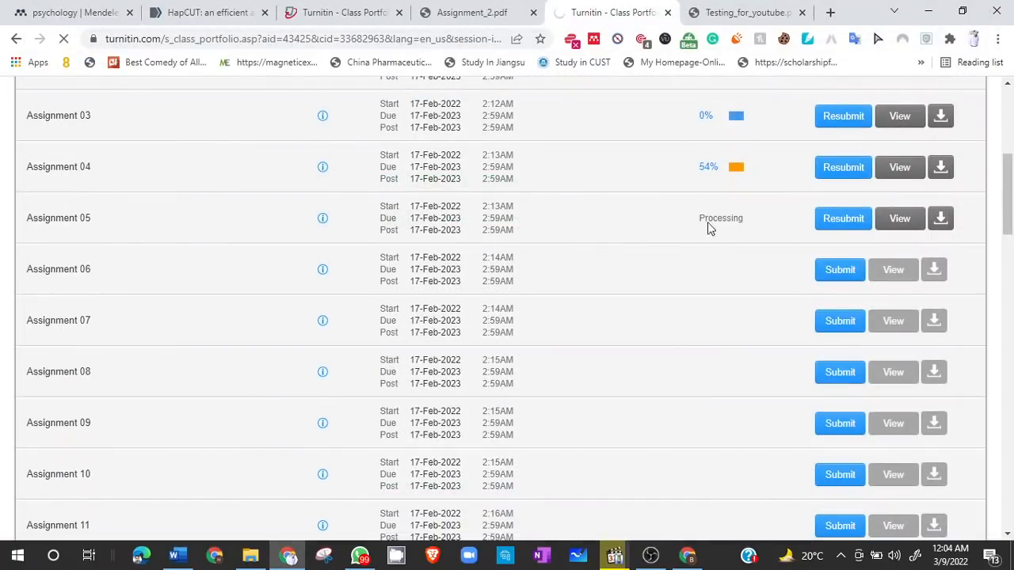
{"action": "mouse_move", "coordinate": [735, 206]}
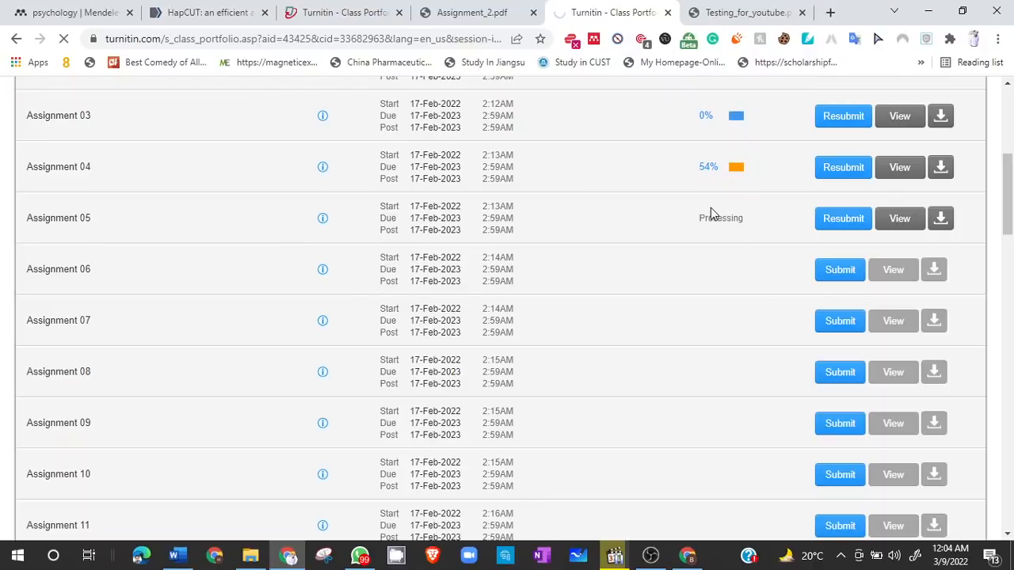
{"action": "mouse_move", "coordinate": [626, 189]}
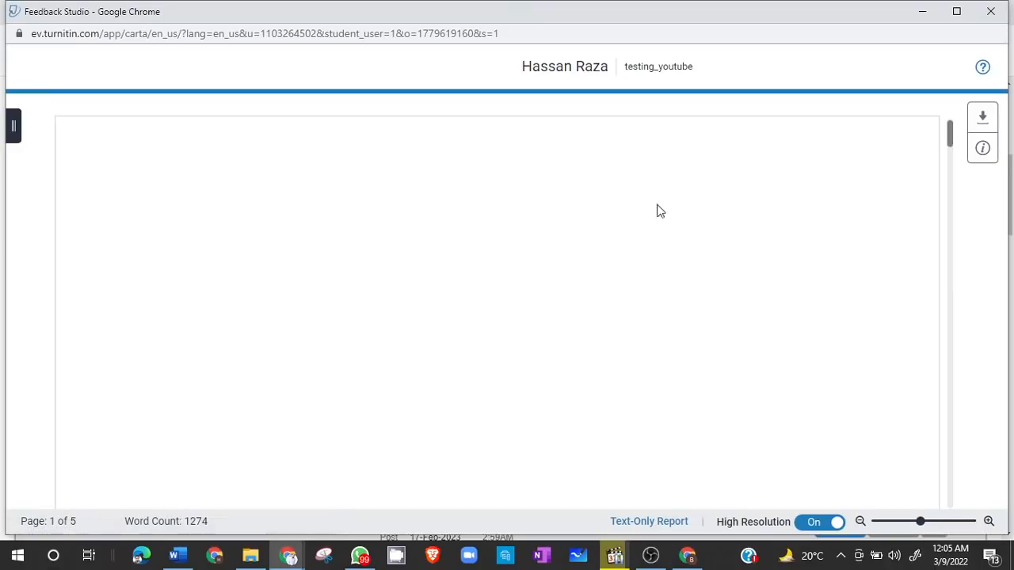
{"action": "mouse_move", "coordinate": [951, 141]}
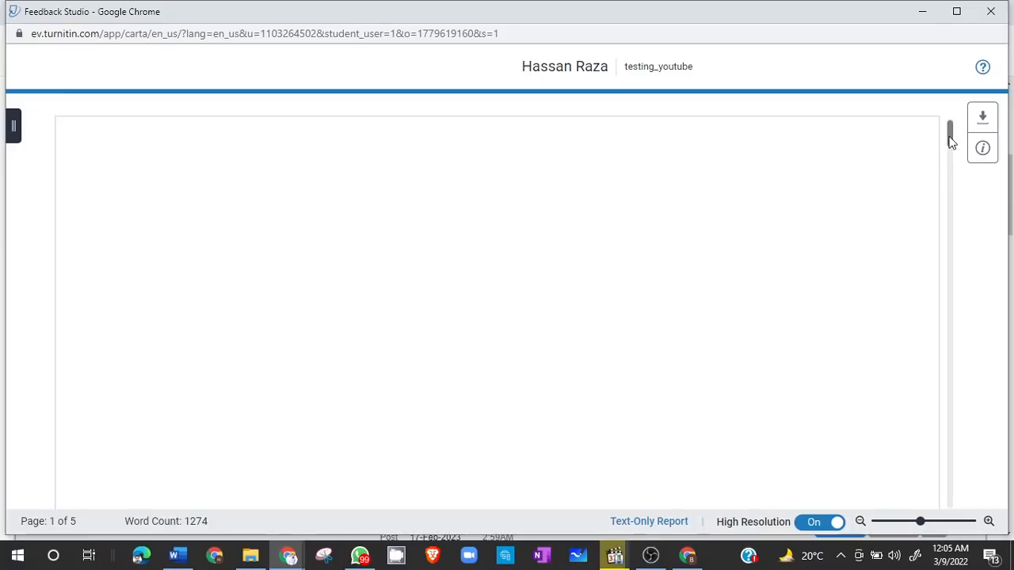
Step: Dismiss the unwanted pdf_16.pdf download and request the current-view similarity report instead
{"action": "left_click", "coordinate": [982, 118]}
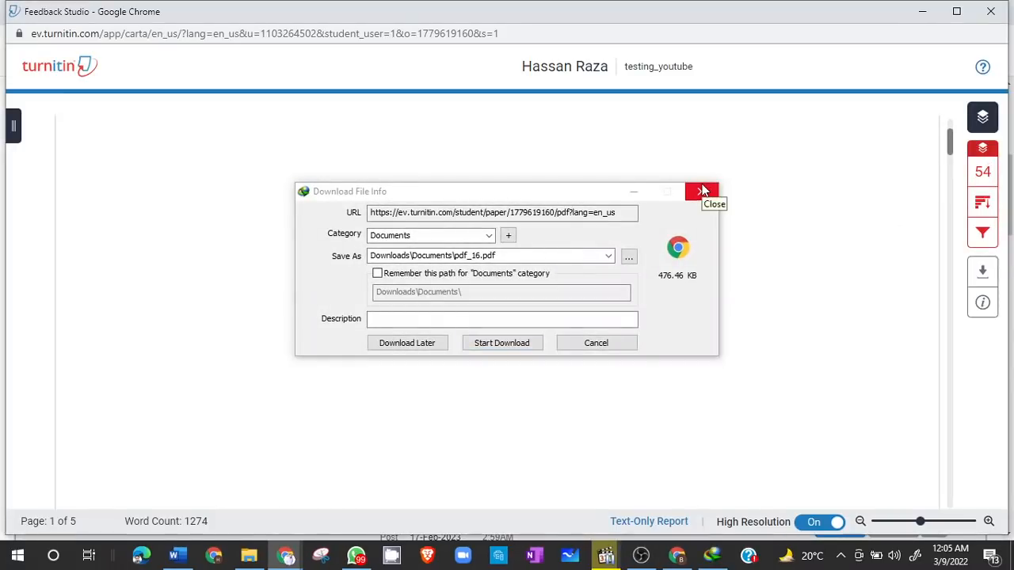
{"action": "left_click", "coordinate": [700, 192]}
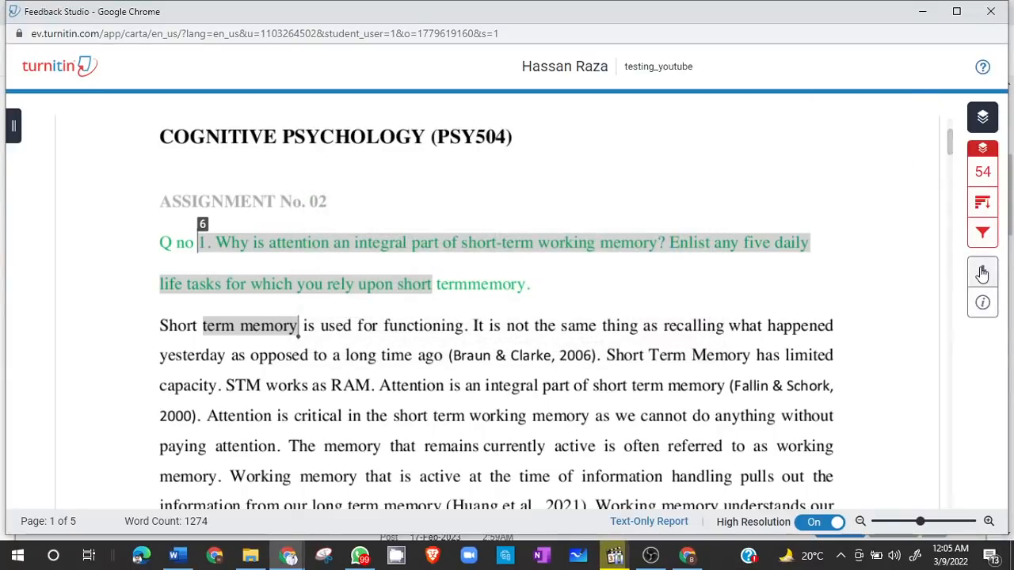
{"action": "left_click", "coordinate": [982, 272]}
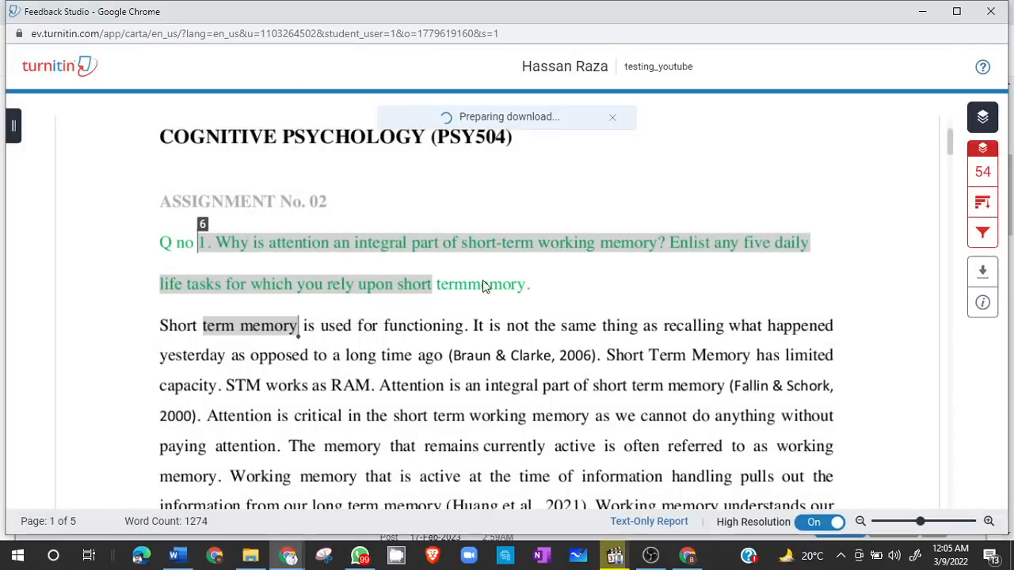
{"action": "mouse_move", "coordinate": [489, 285]}
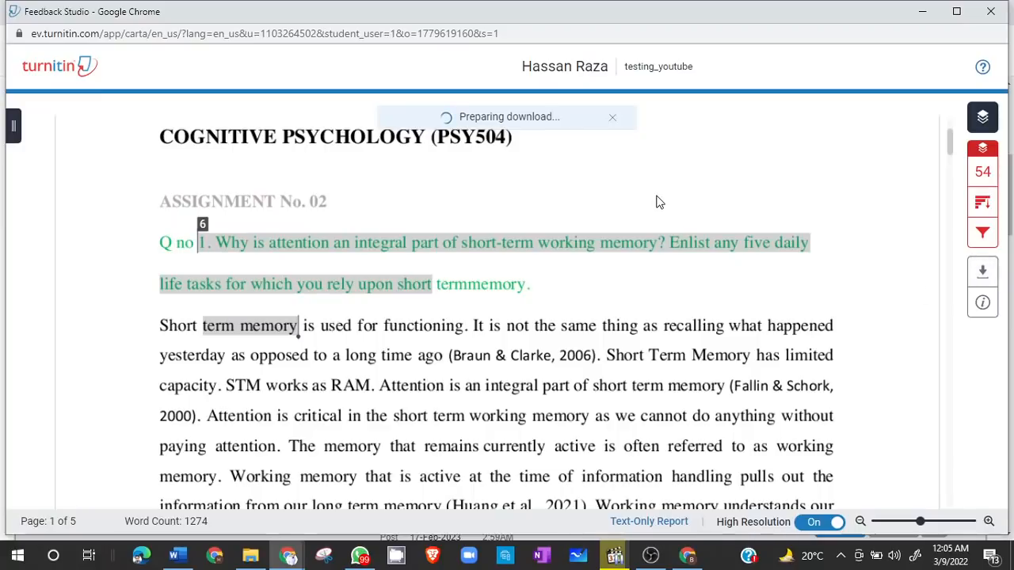
{"action": "mouse_move", "coordinate": [483, 333]}
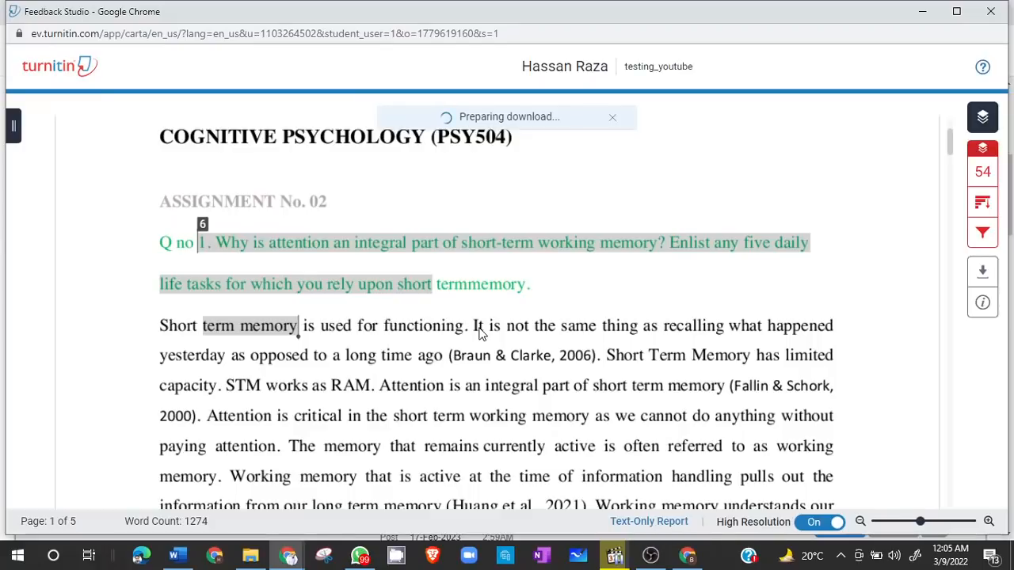
{"action": "mouse_move", "coordinate": [640, 89]}
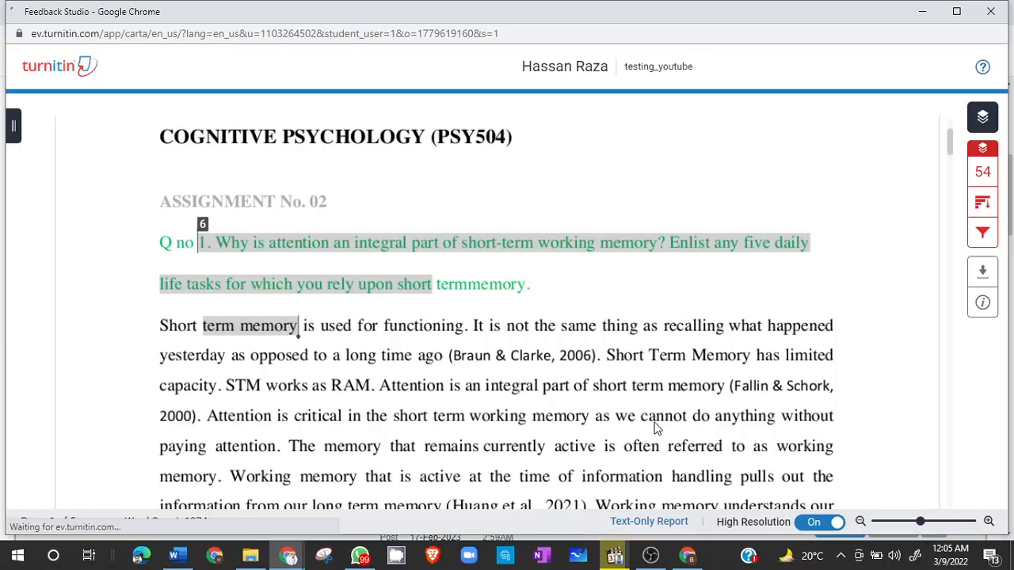
Step: Retrieve the prepared report as testing_youtube.pdf and open it
{"action": "left_click", "coordinate": [982, 271]}
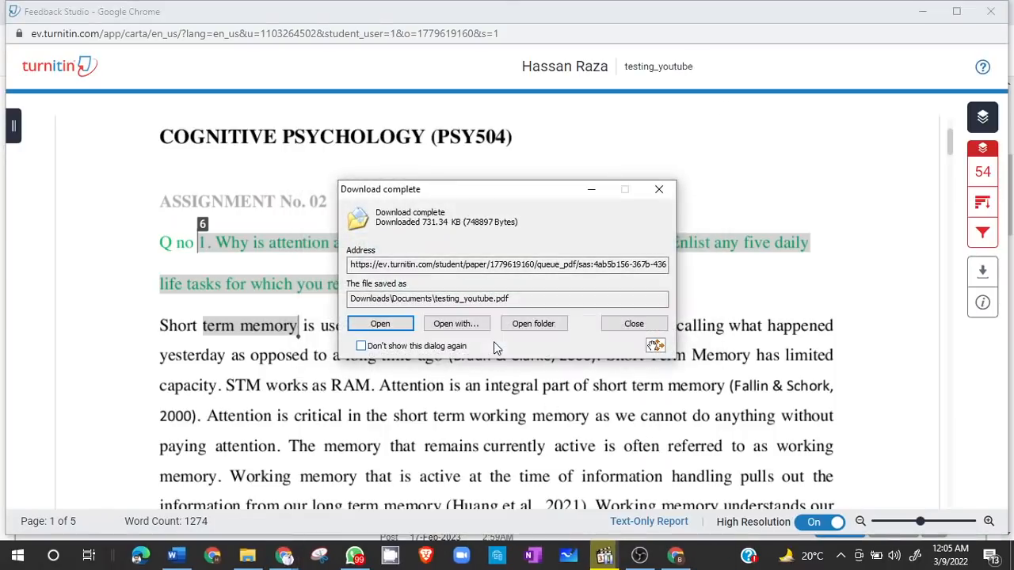
{"action": "left_click", "coordinate": [380, 323]}
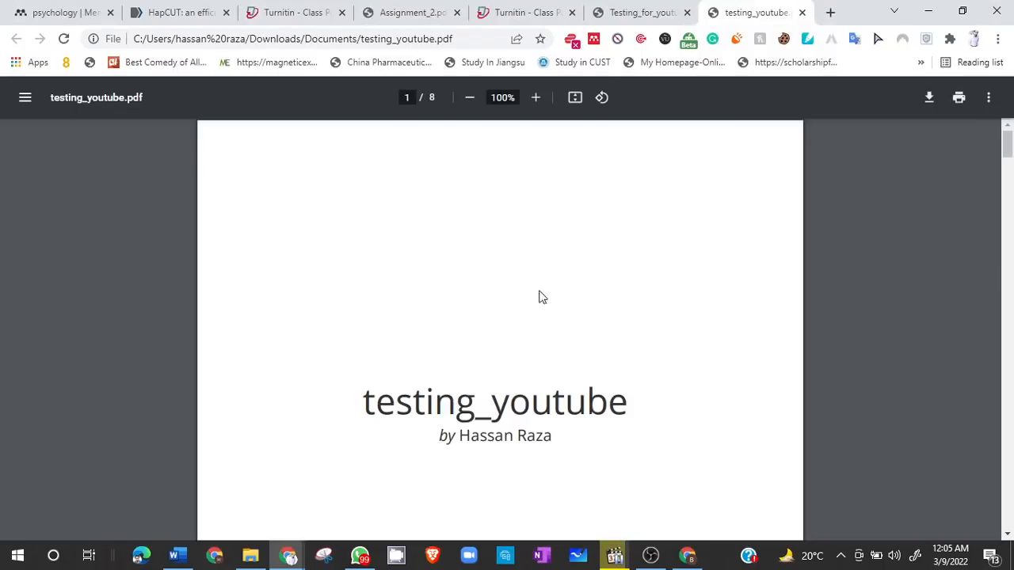
Step: Scroll to pages 7-8 showing the 54% similarity index and primary sources down to betterhelp.com
{"action": "scroll", "scroll_direction": "down", "scroll_amount": 3}
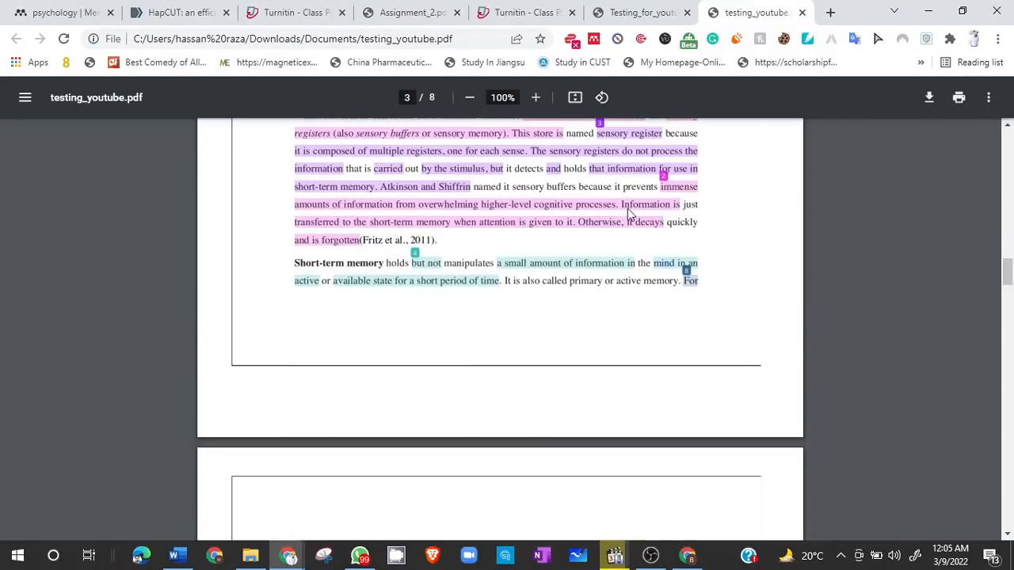
{"action": "scroll", "scroll_direction": "down", "scroll_amount": 3}
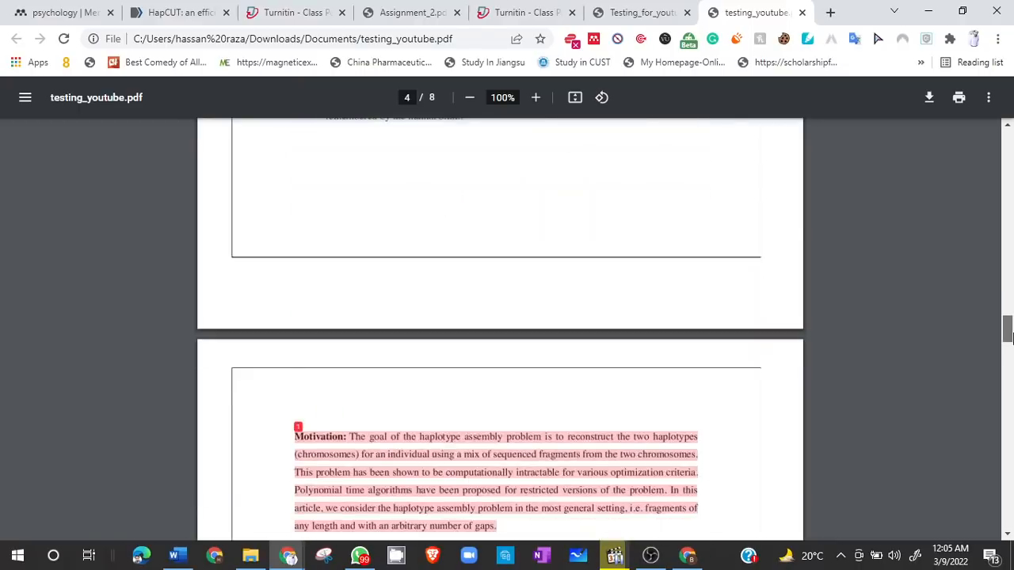
{"action": "scroll", "scroll_direction": "down", "scroll_amount": 3}
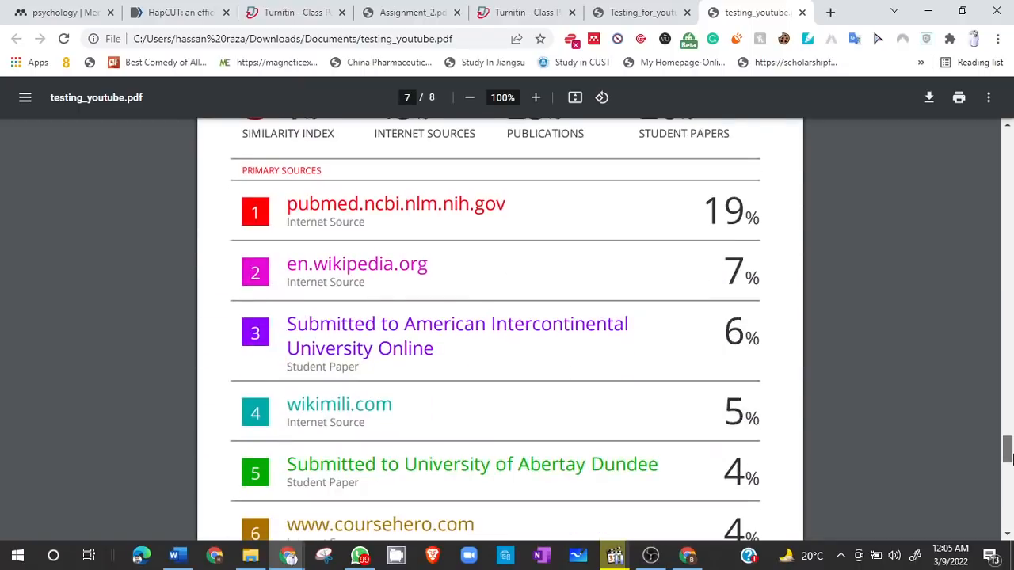
{"action": "scroll", "scroll_direction": "down", "scroll_amount": 3}
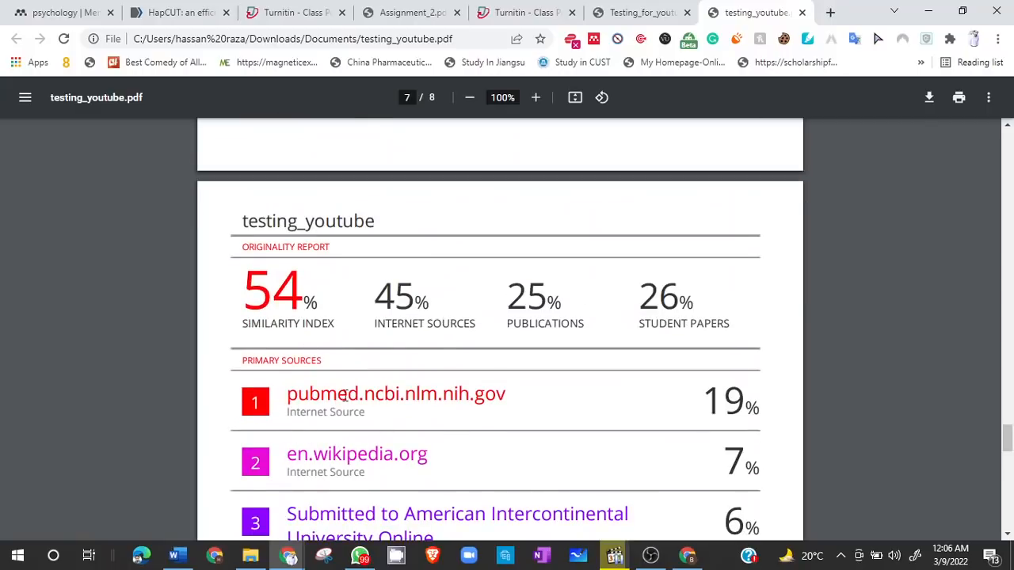
{"action": "scroll", "scroll_direction": "down", "scroll_amount": 3}
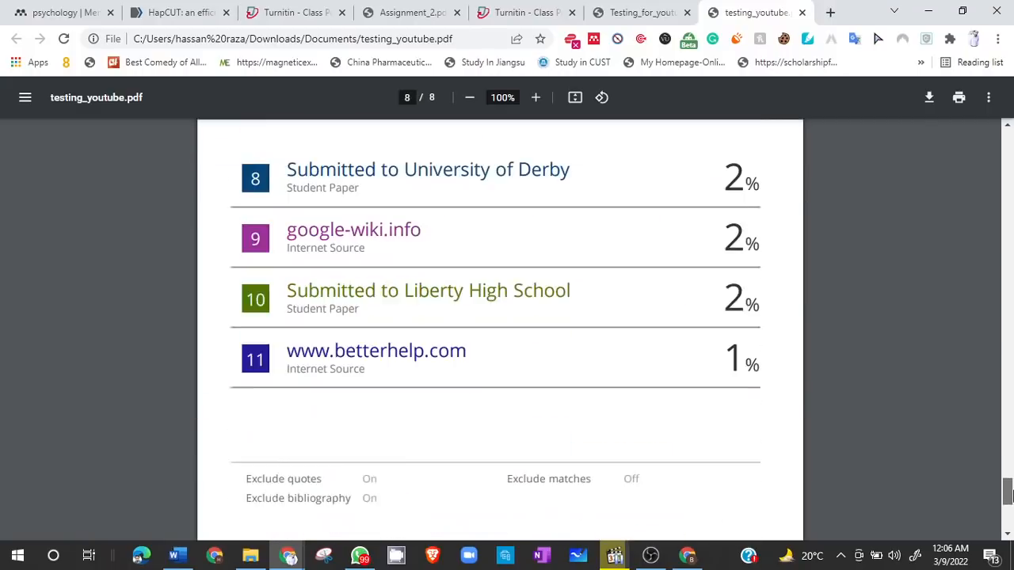